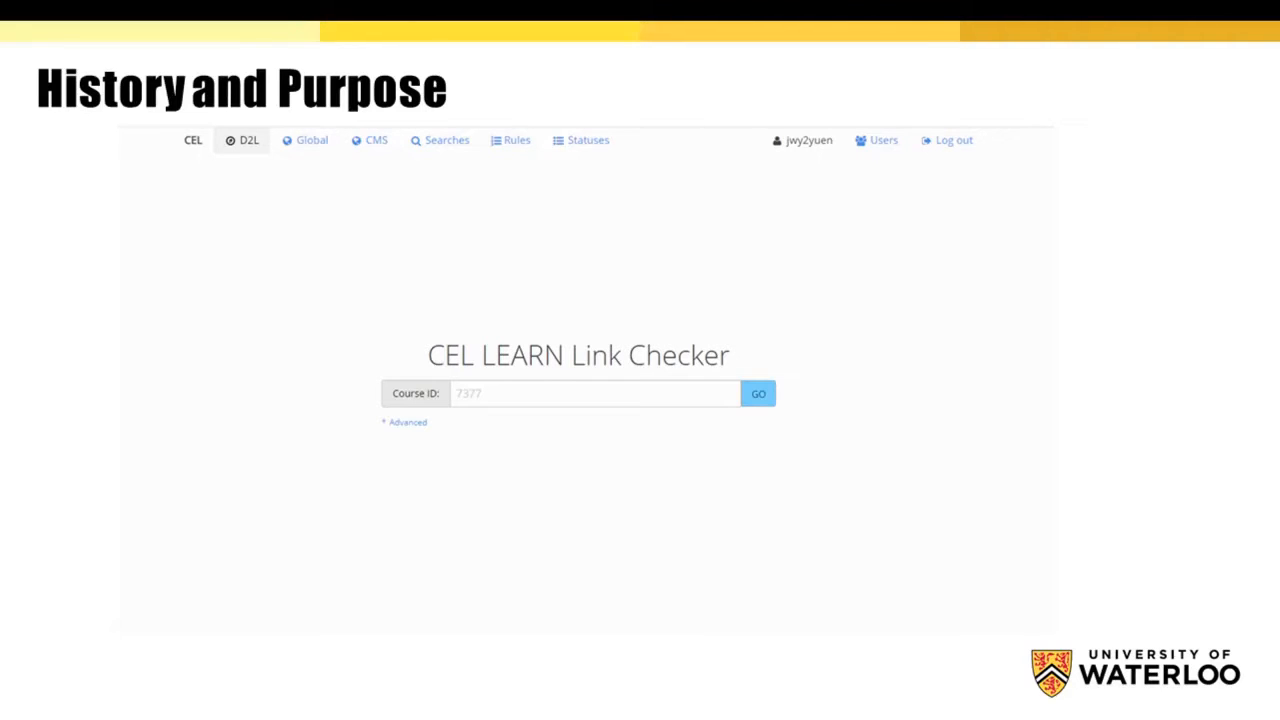
Advance to the How it works slide on authentication and 2FA push login.
key(right)
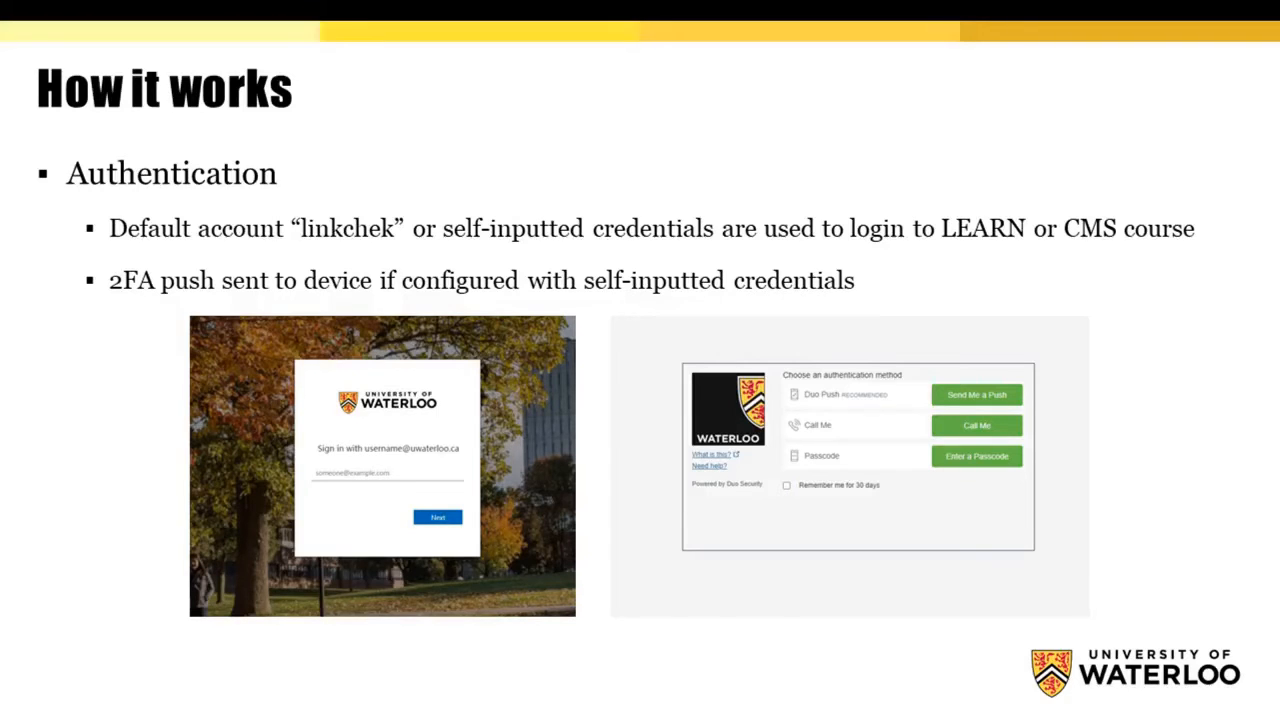
Advance to the How it works slide on URL rules and the rule legend.
key(Right)
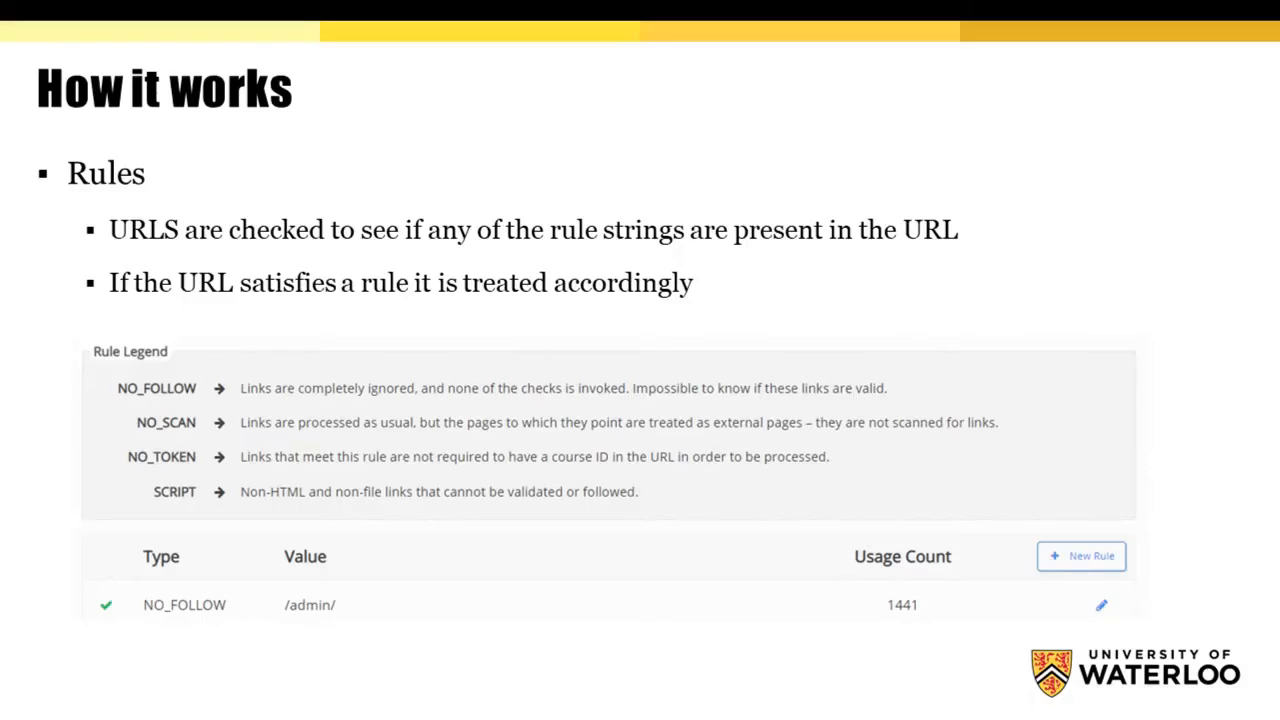
key(Right)
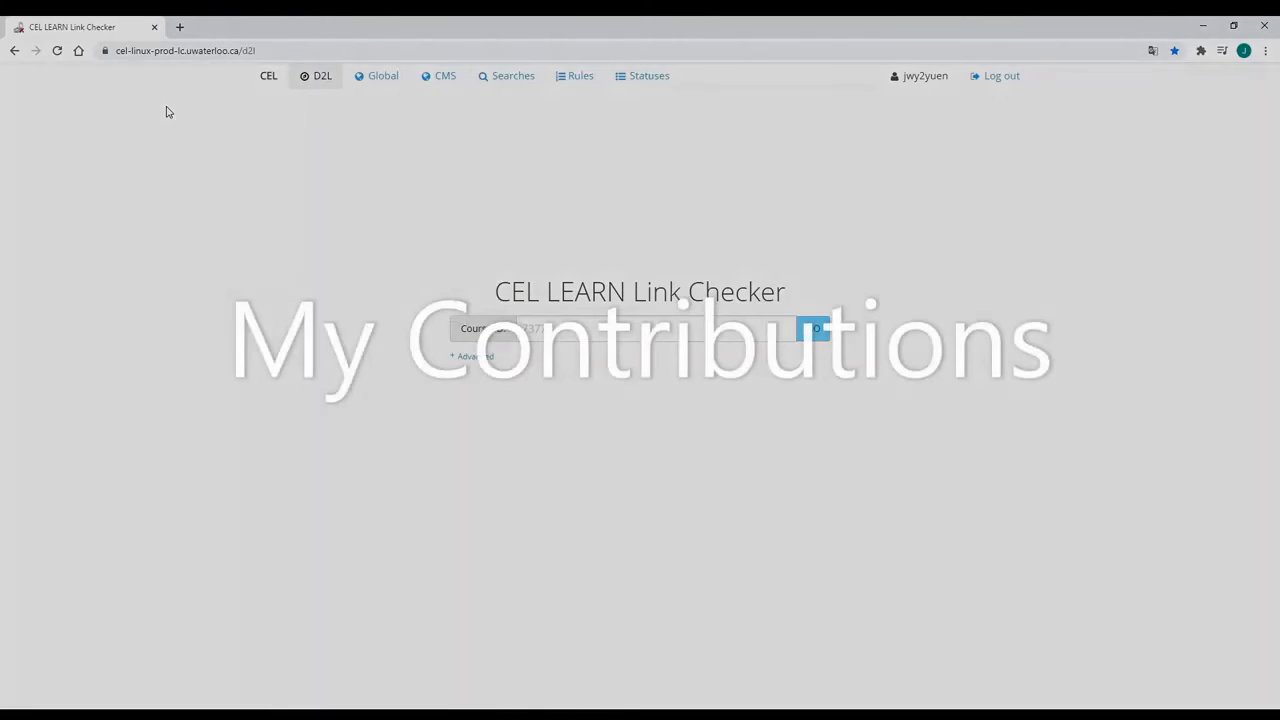
mouse_move(300, 248)
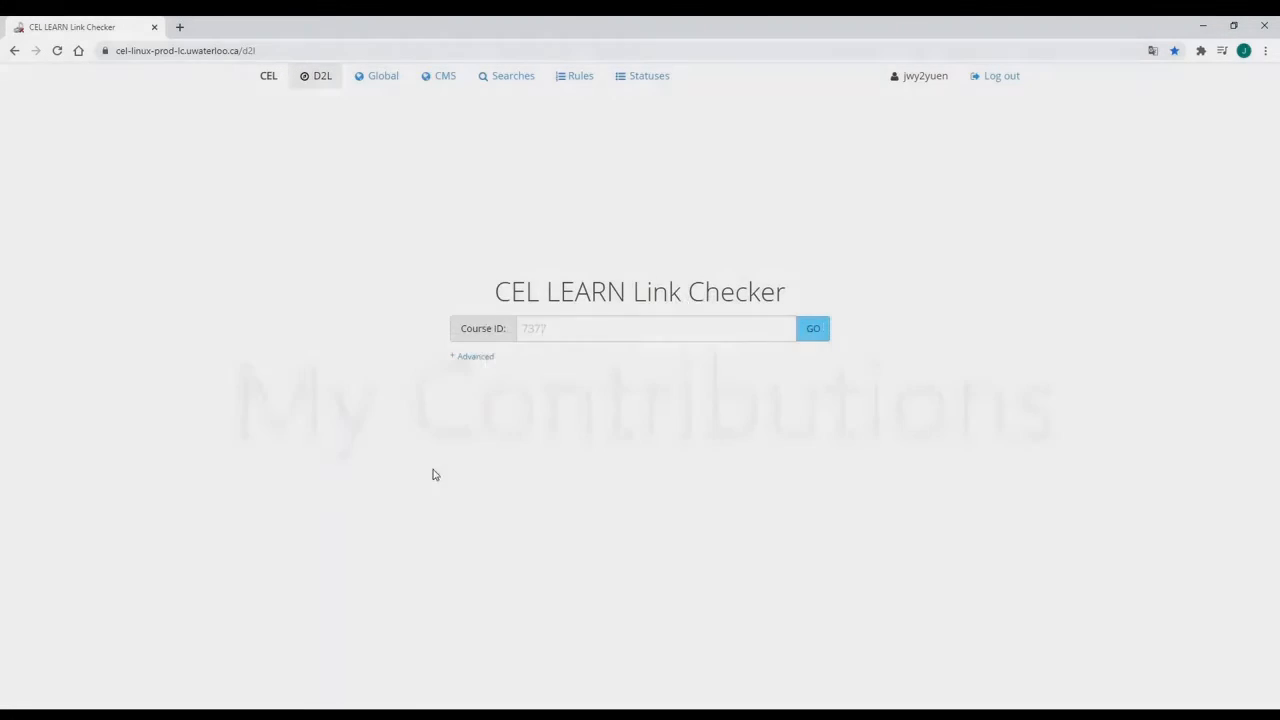
View the sandbox course report's four incorrect URLs, showing then hiding the fourth URL's pages.
click(812, 328)
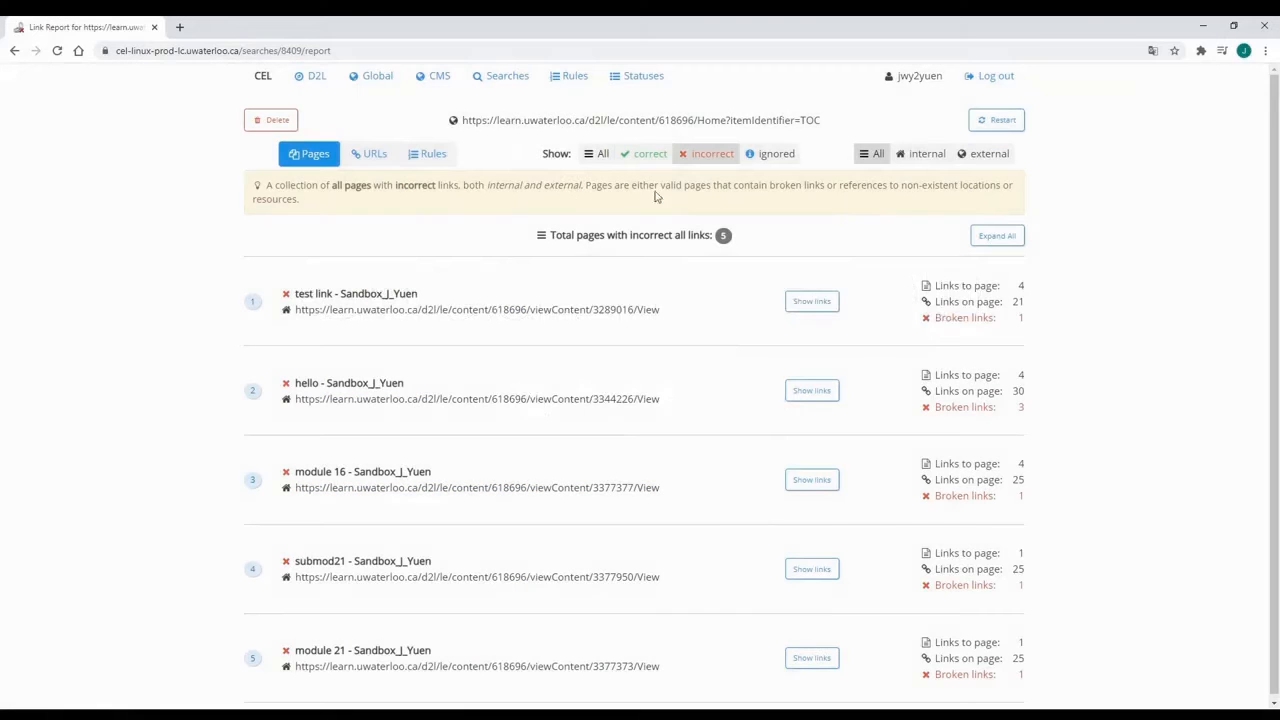
click(368, 152)
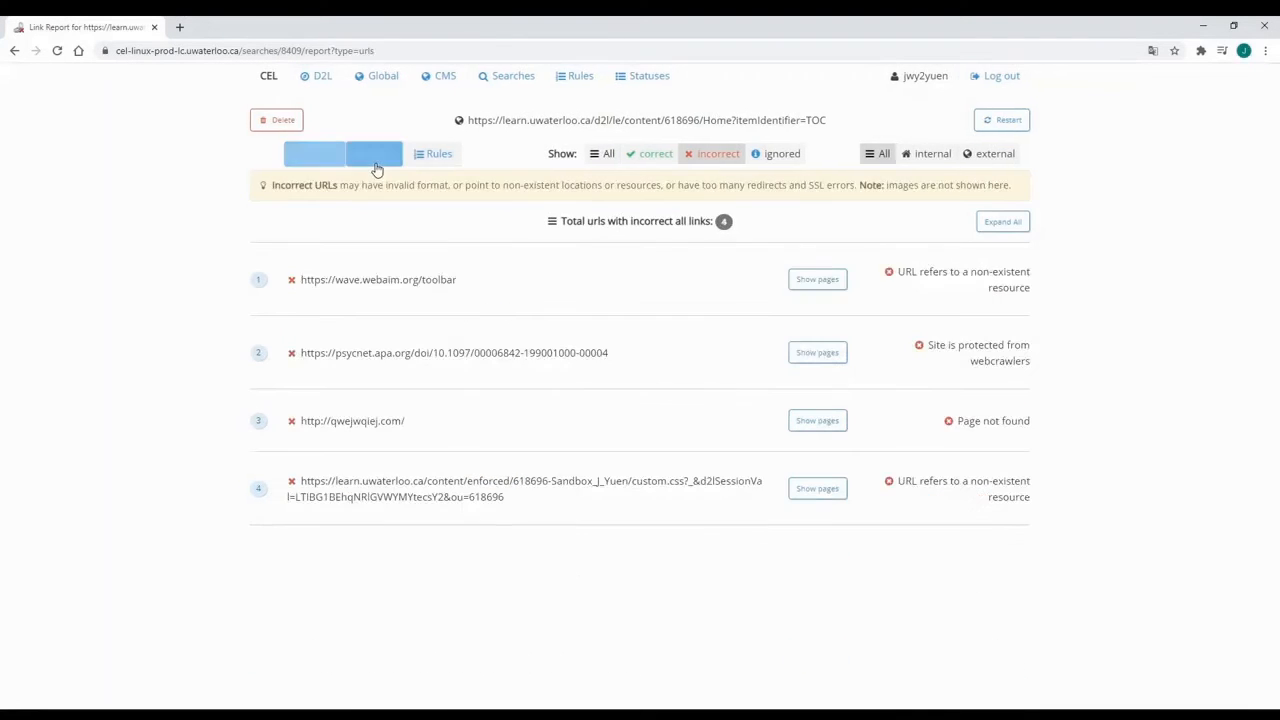
click(374, 152)
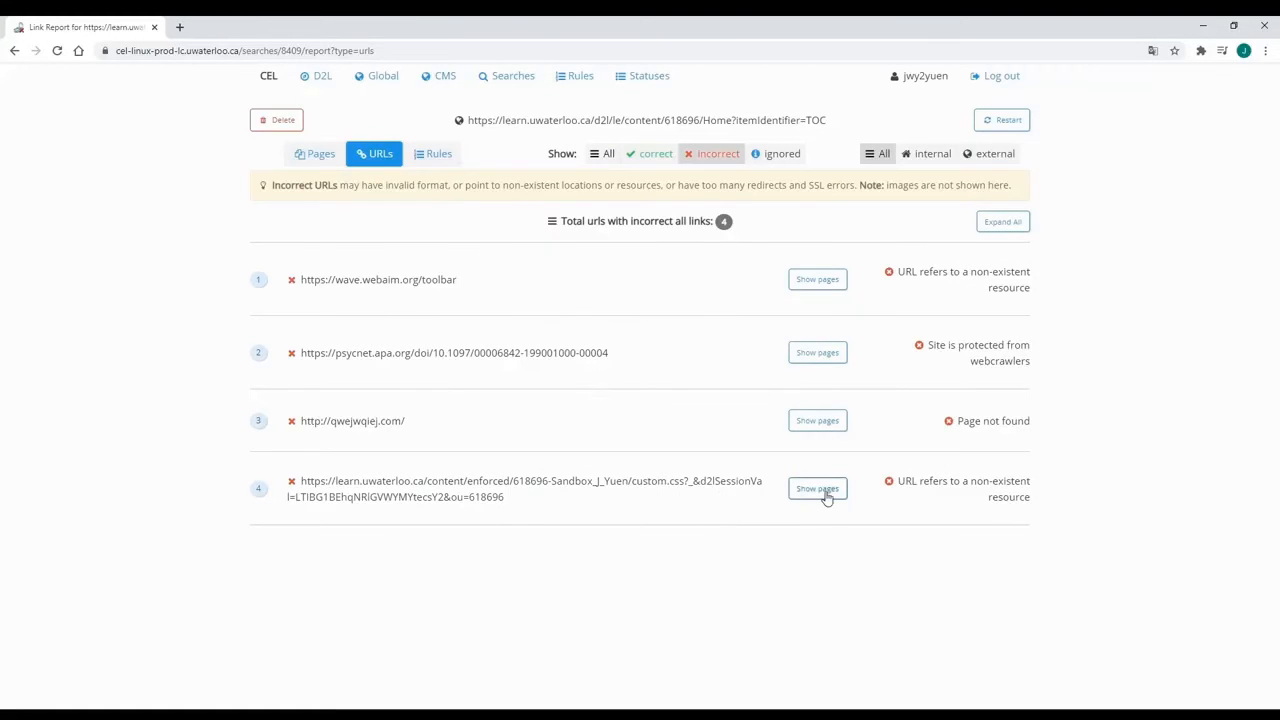
click(816, 488)
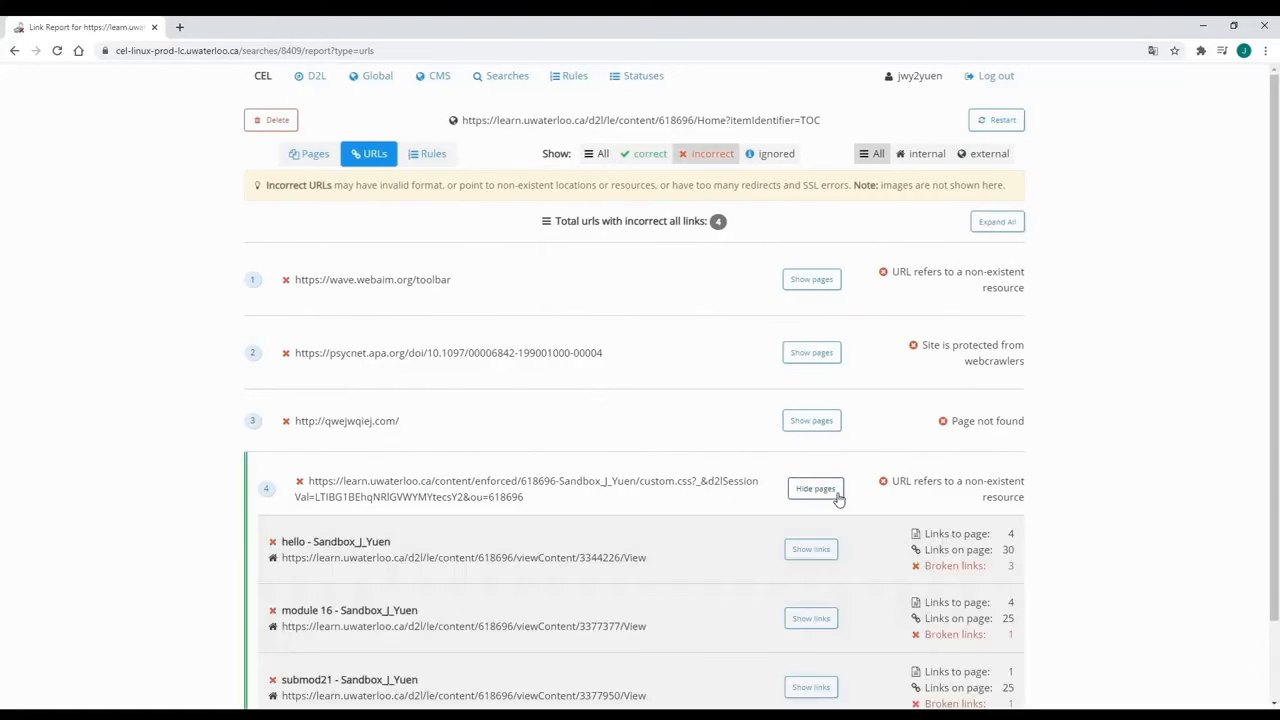
scroll(down, 3)
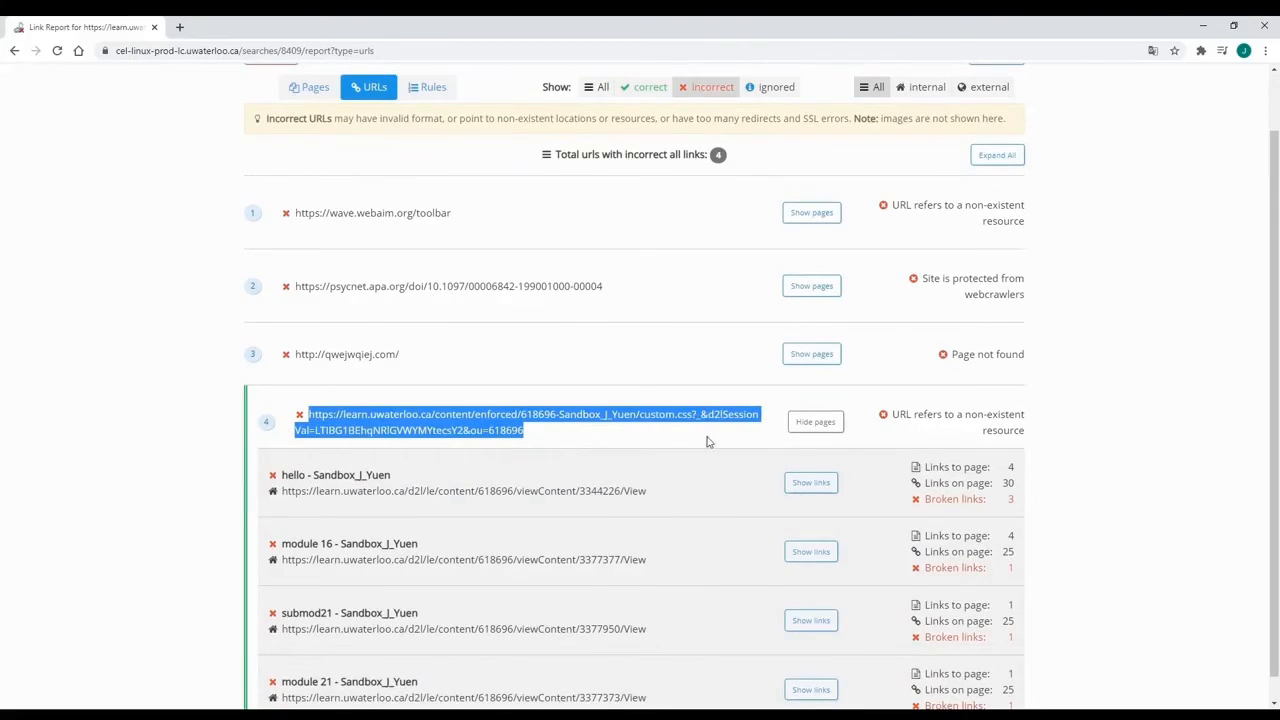
click(724, 444)
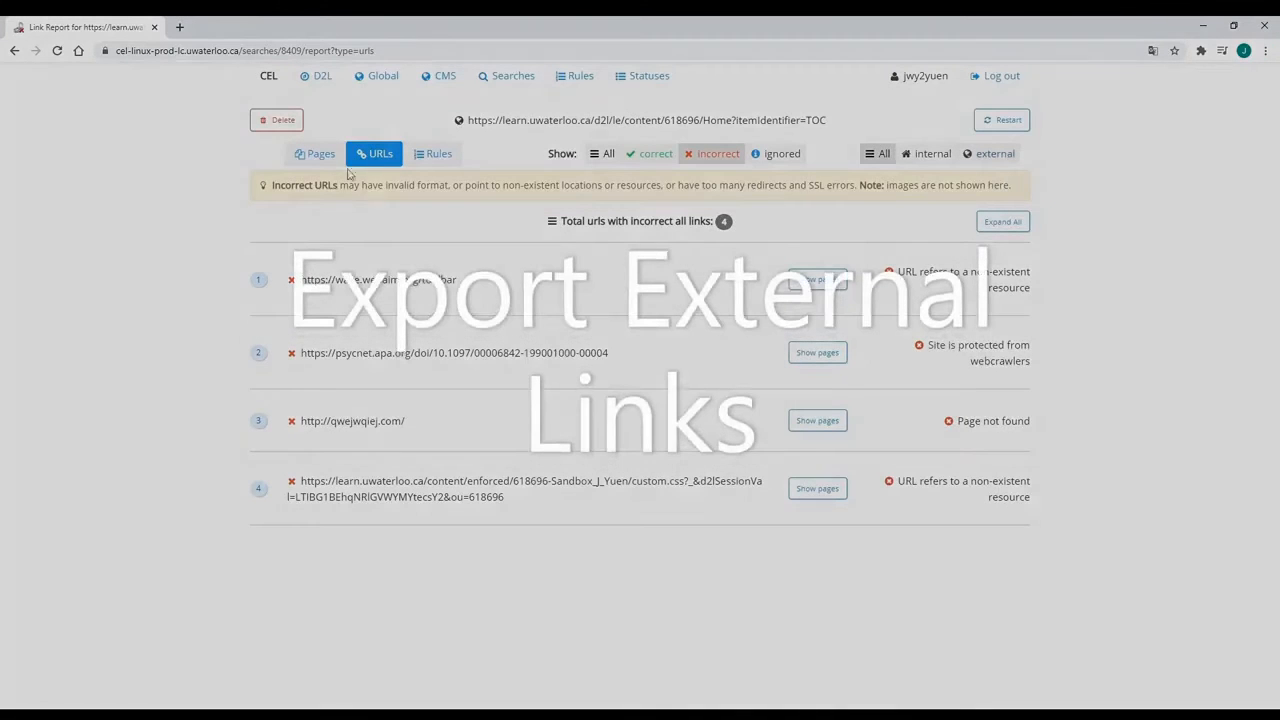
Filter the Pages report to incorrect external links and export it as a CSV report.
click(314, 152)
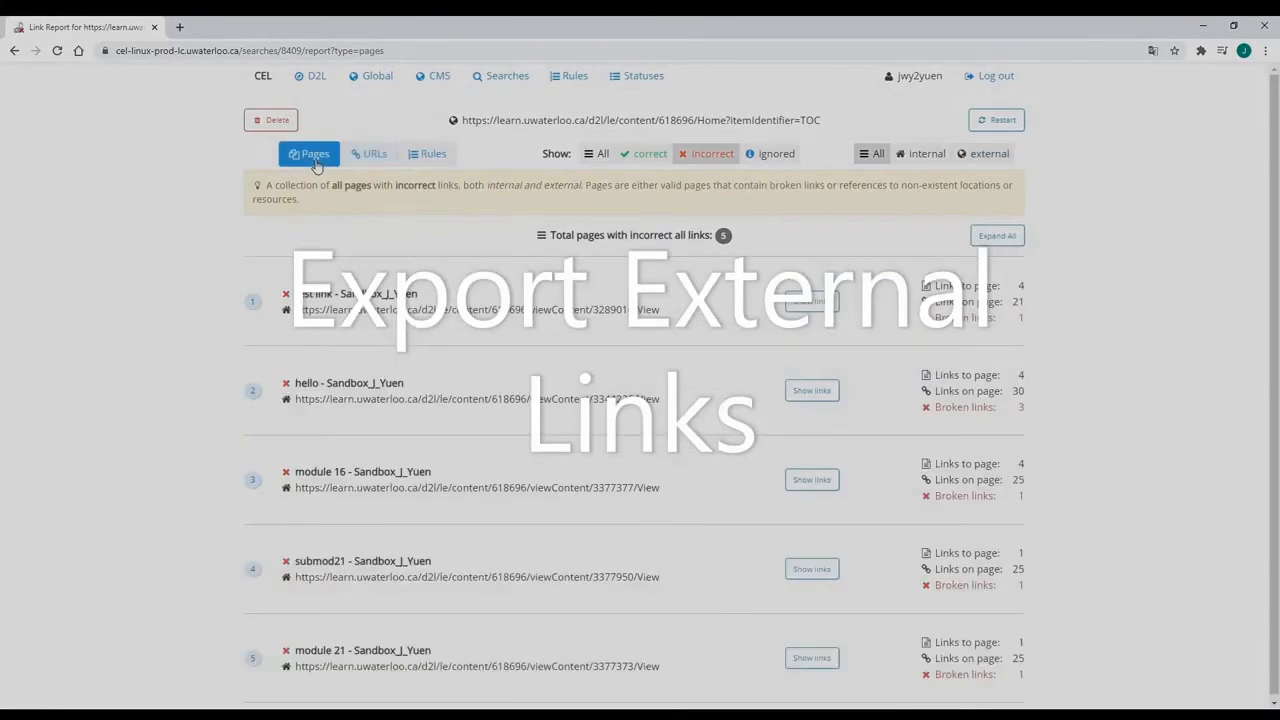
click(992, 152)
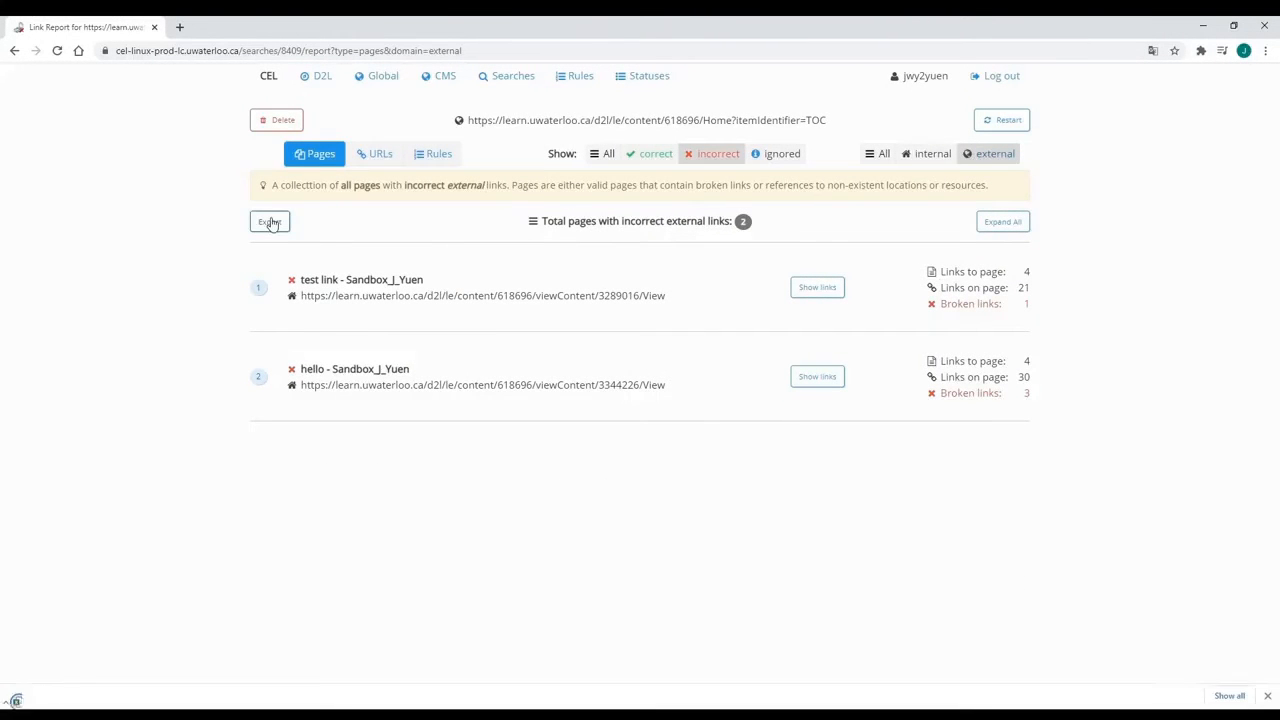
click(268, 220)
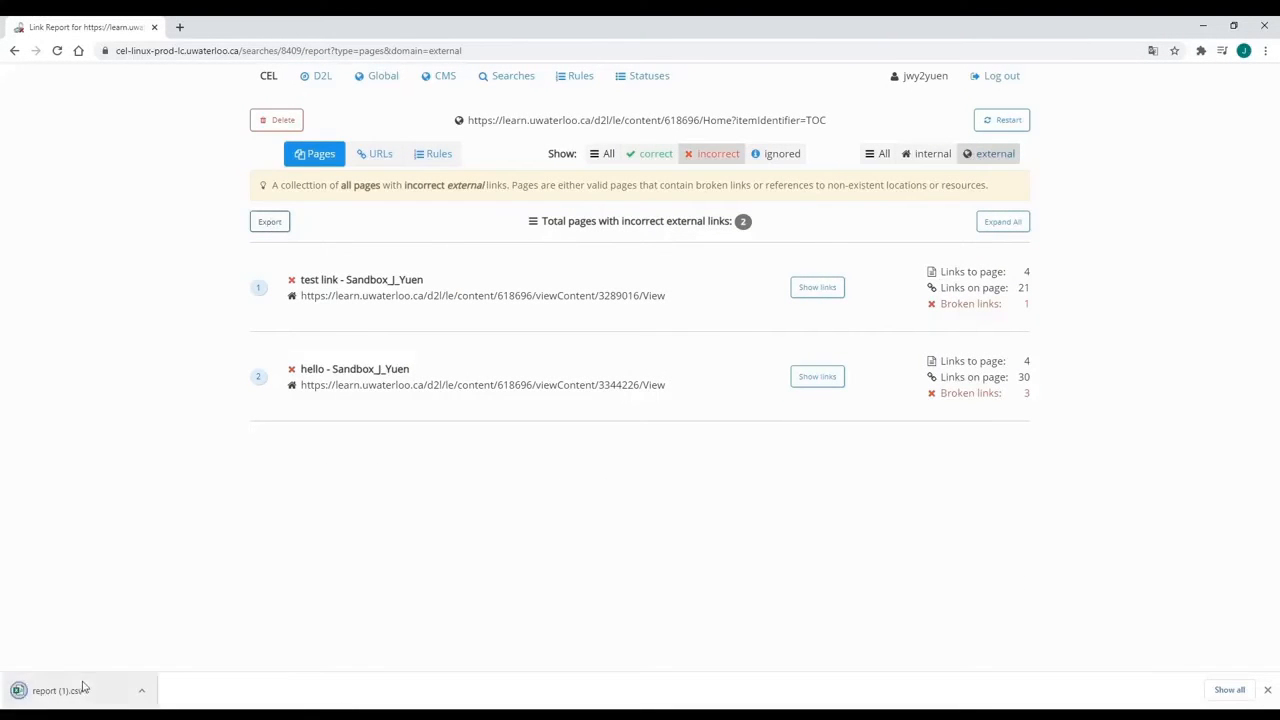
click(70, 690)
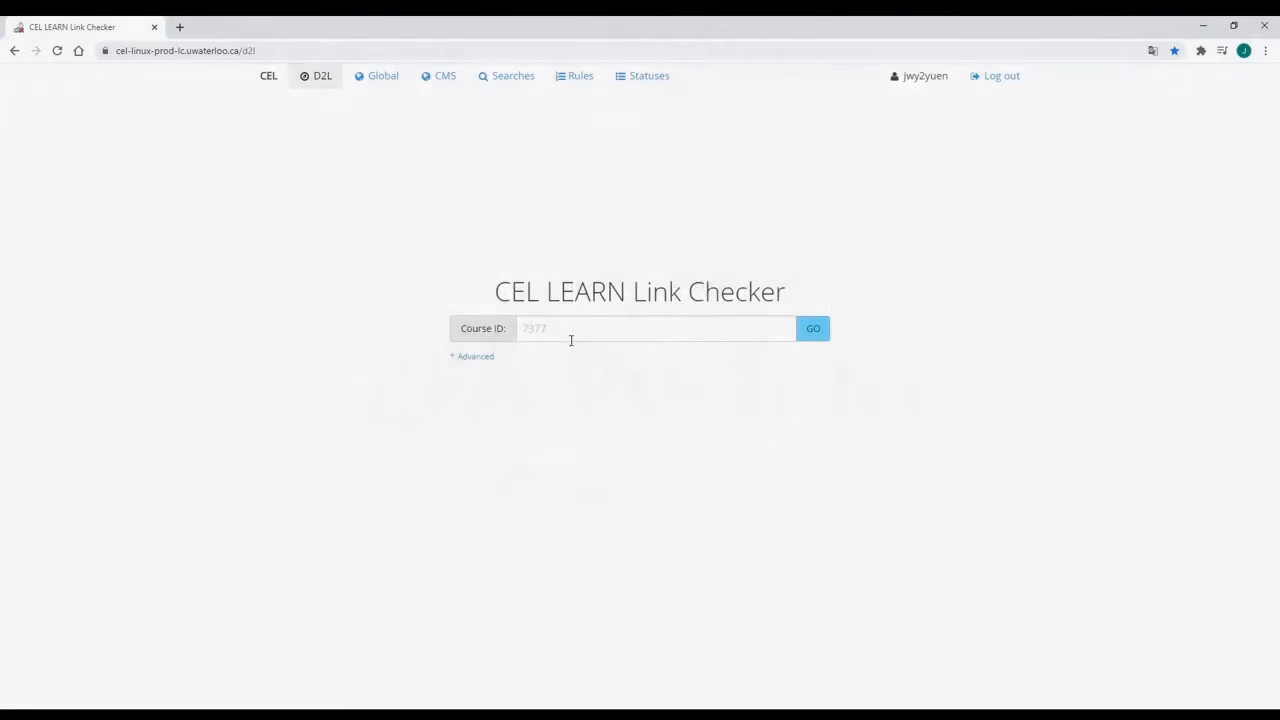
text(618696)
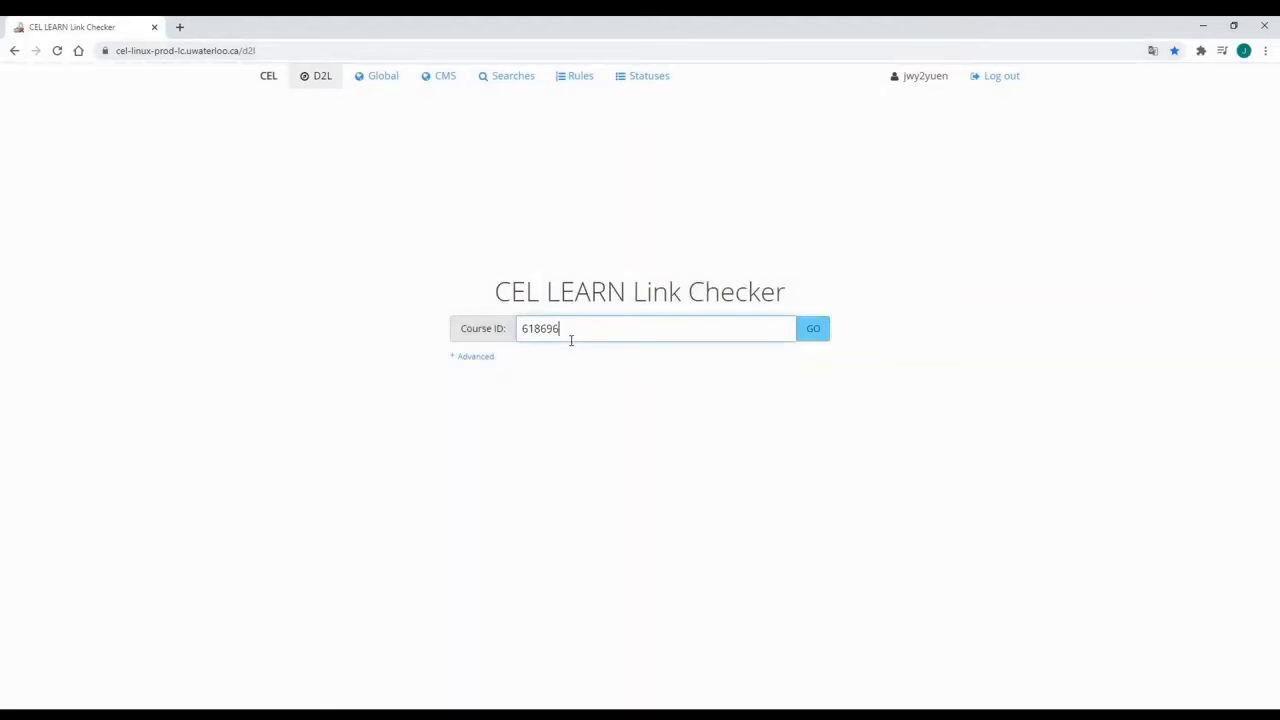
click(476, 356)
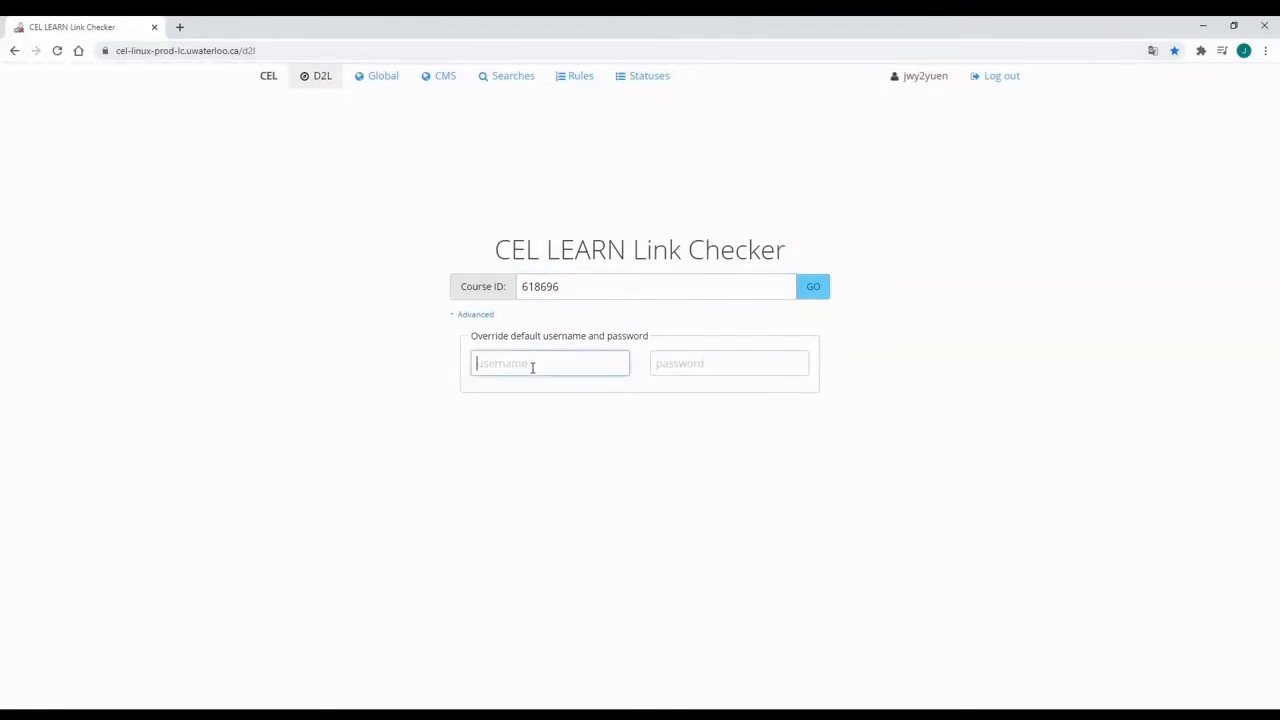
text(jwy2yuen)
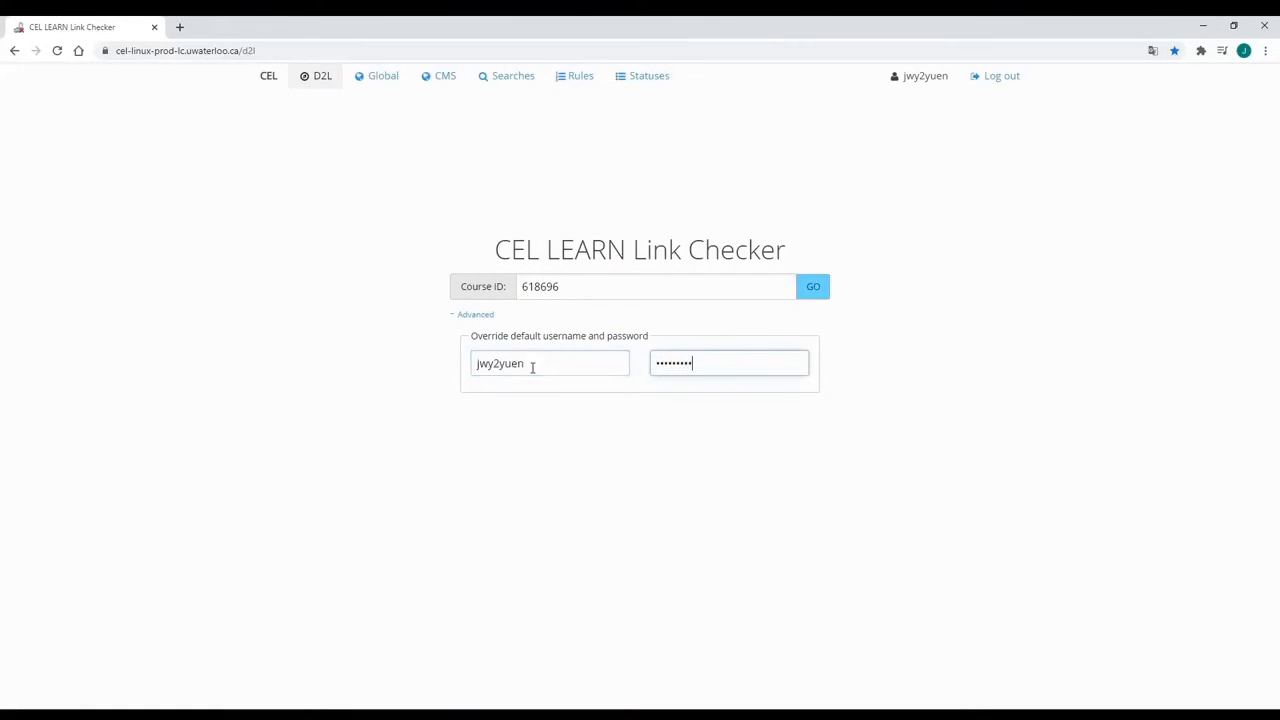
text(•)
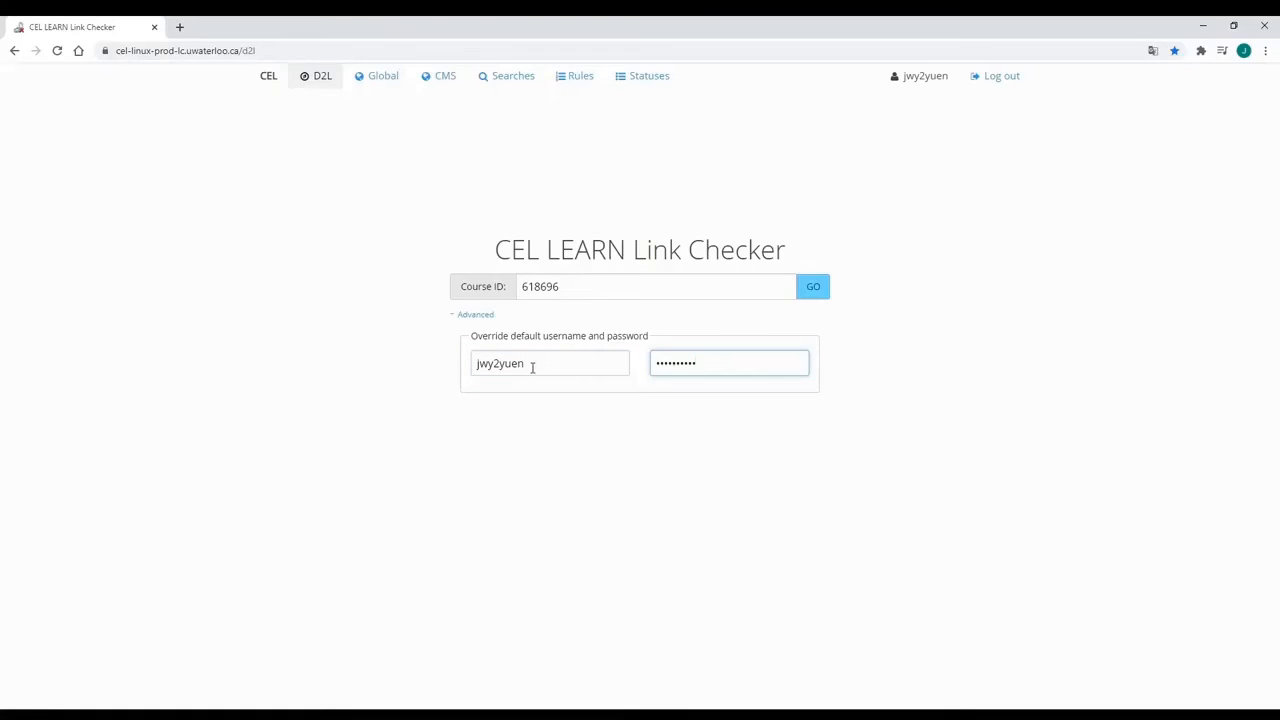
click(812, 286)
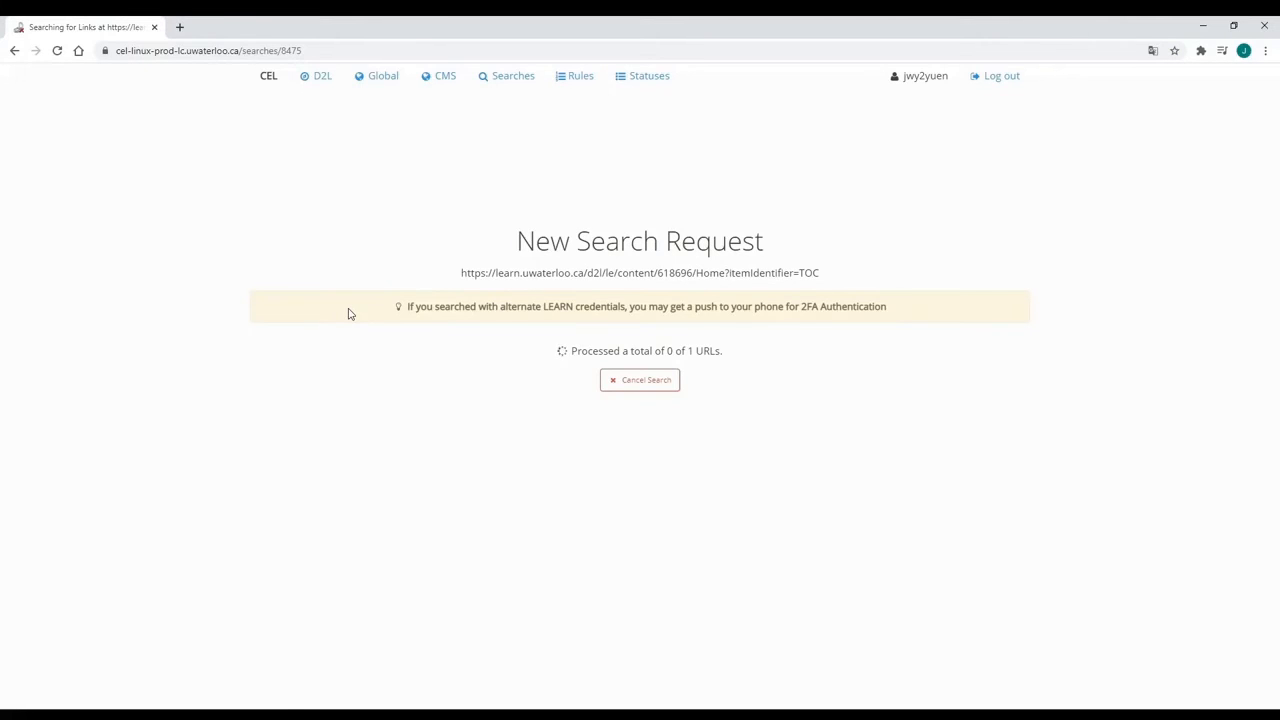
From My Searches, bring up the prefilled restart form for the second course 618696 search.
click(506, 76)
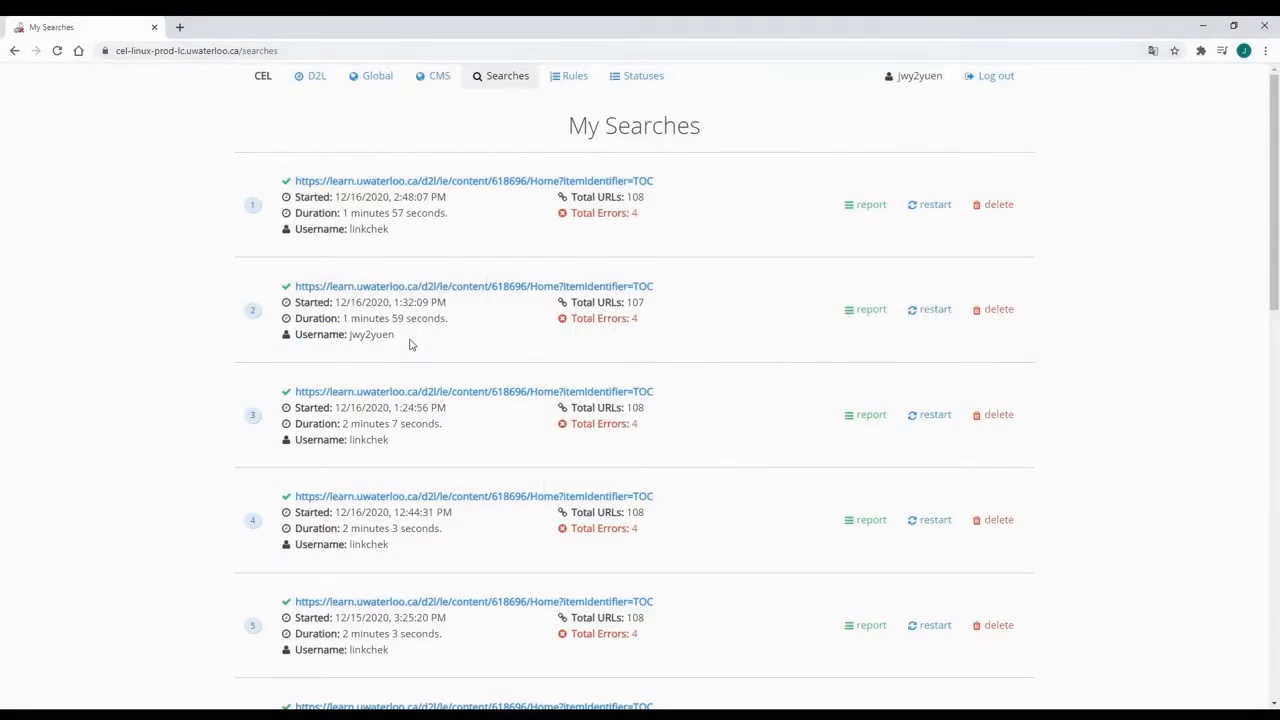
mouse_move(936, 308)
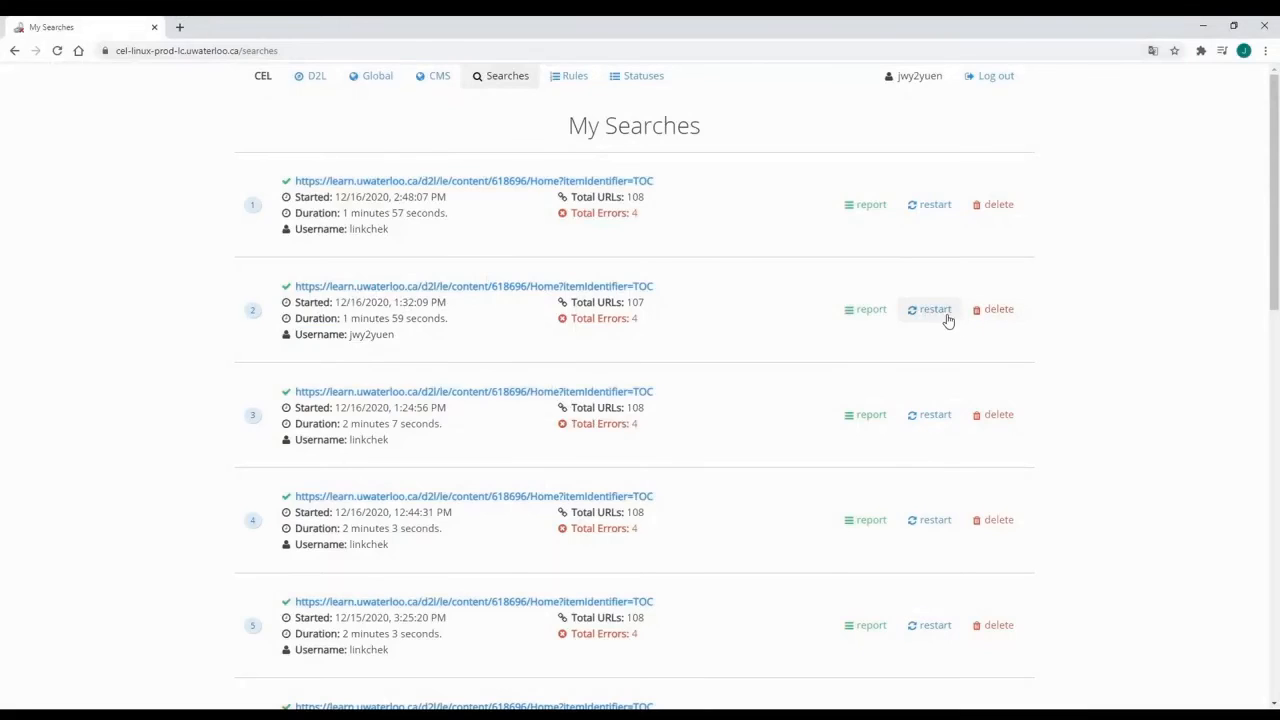
click(934, 308)
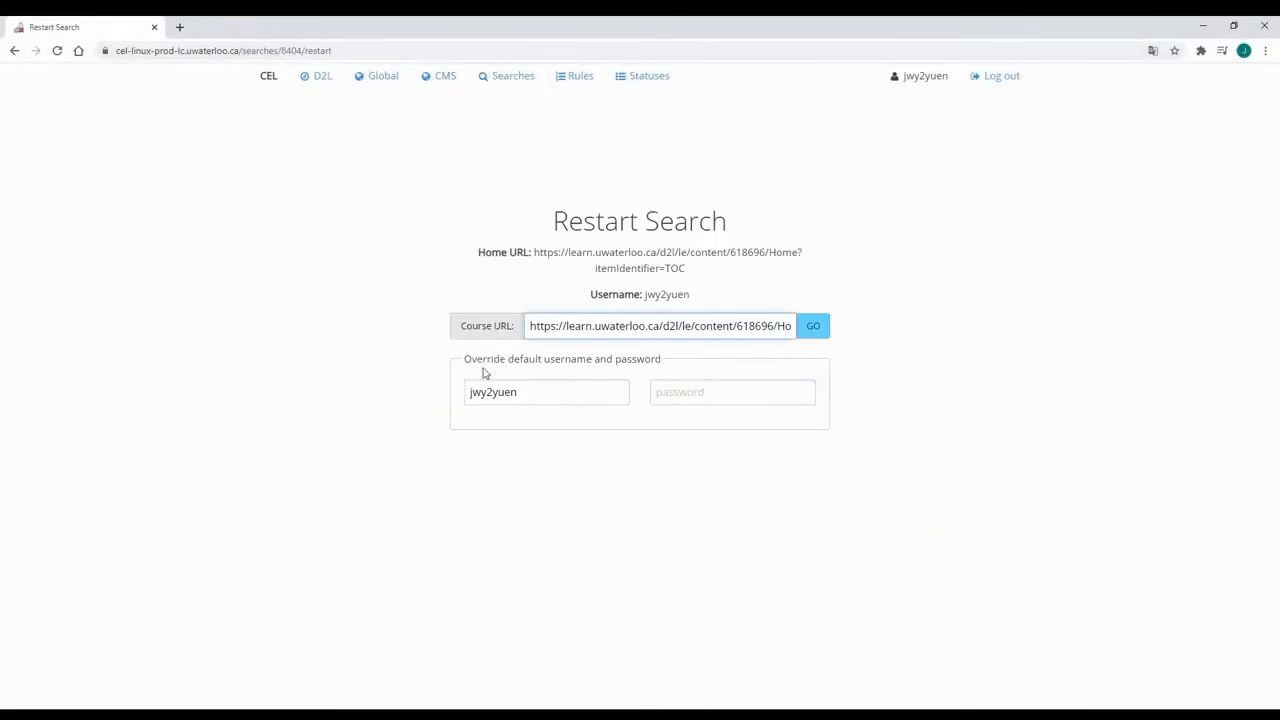
click(732, 390)
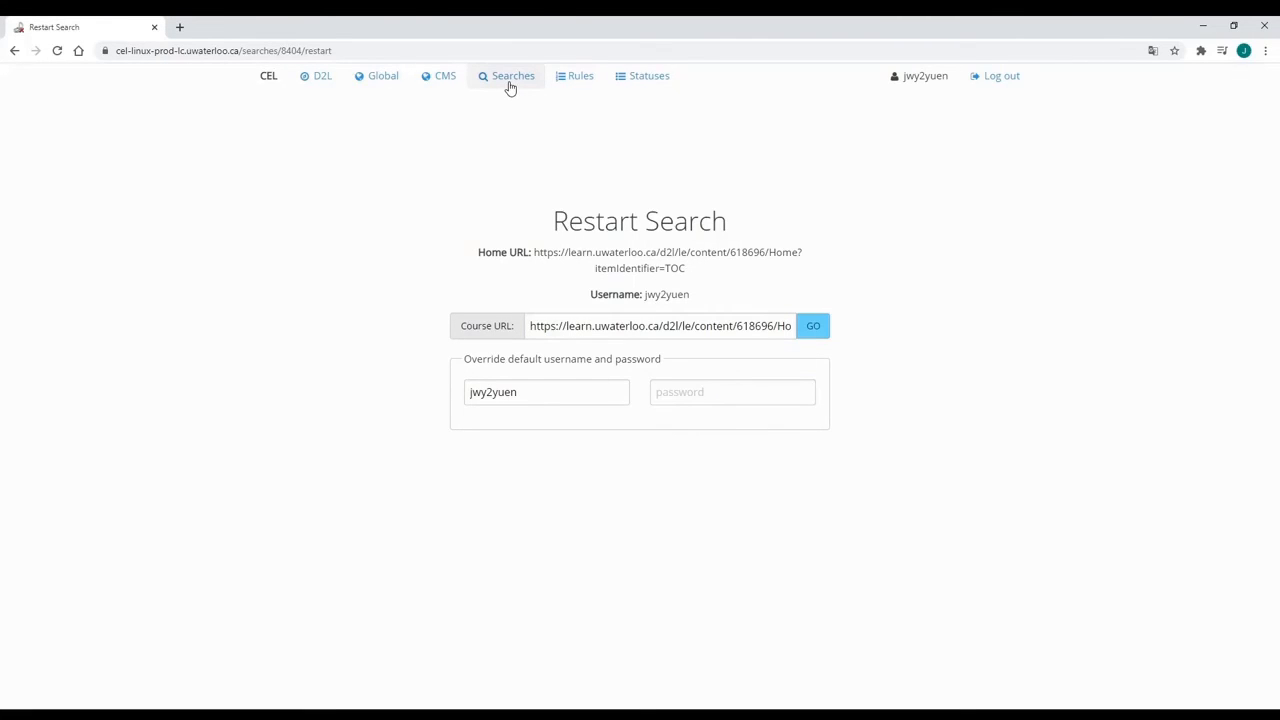
Return to My Searches and view the most recent search's report of four incorrect URLs.
click(508, 76)
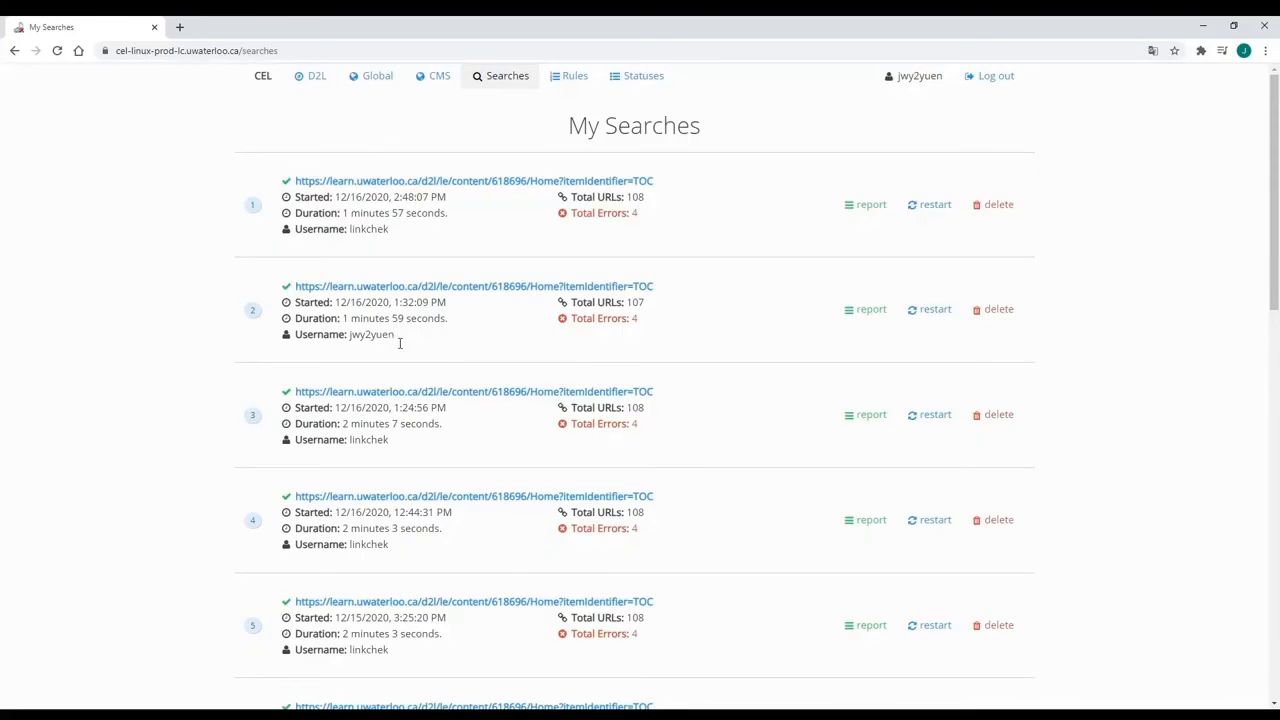
mouse_move(284, 340)
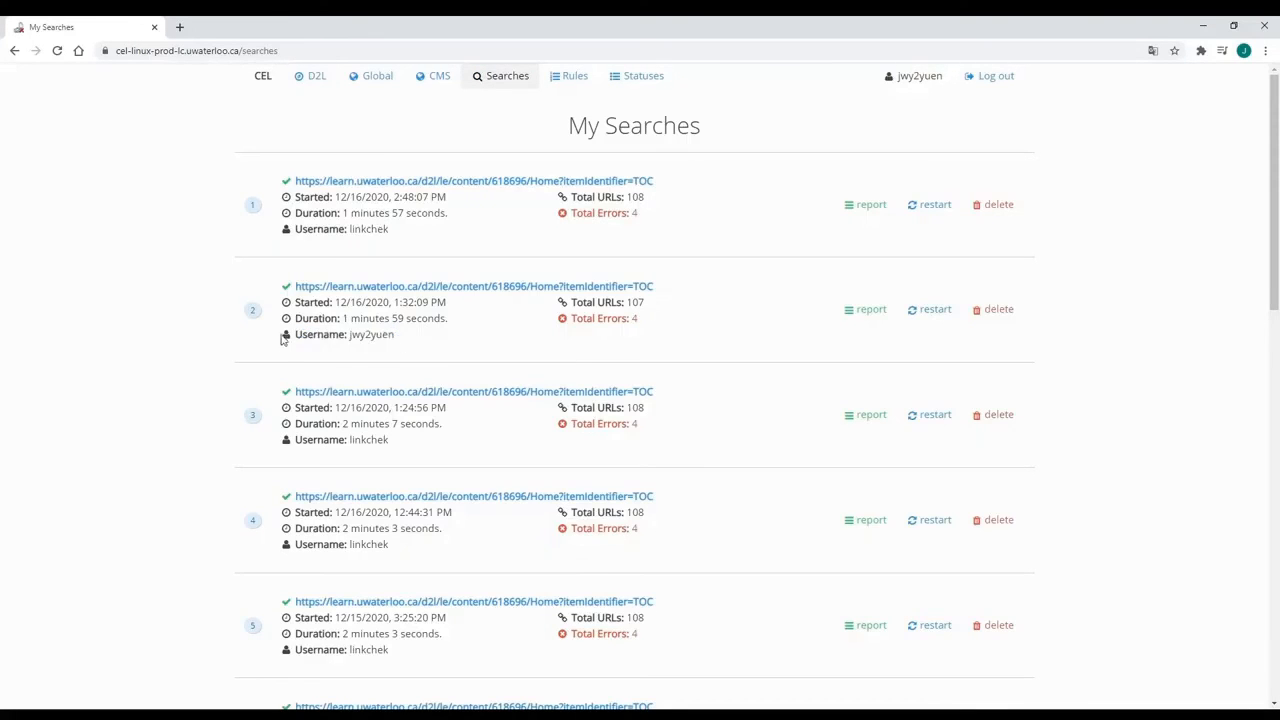
click(864, 204)
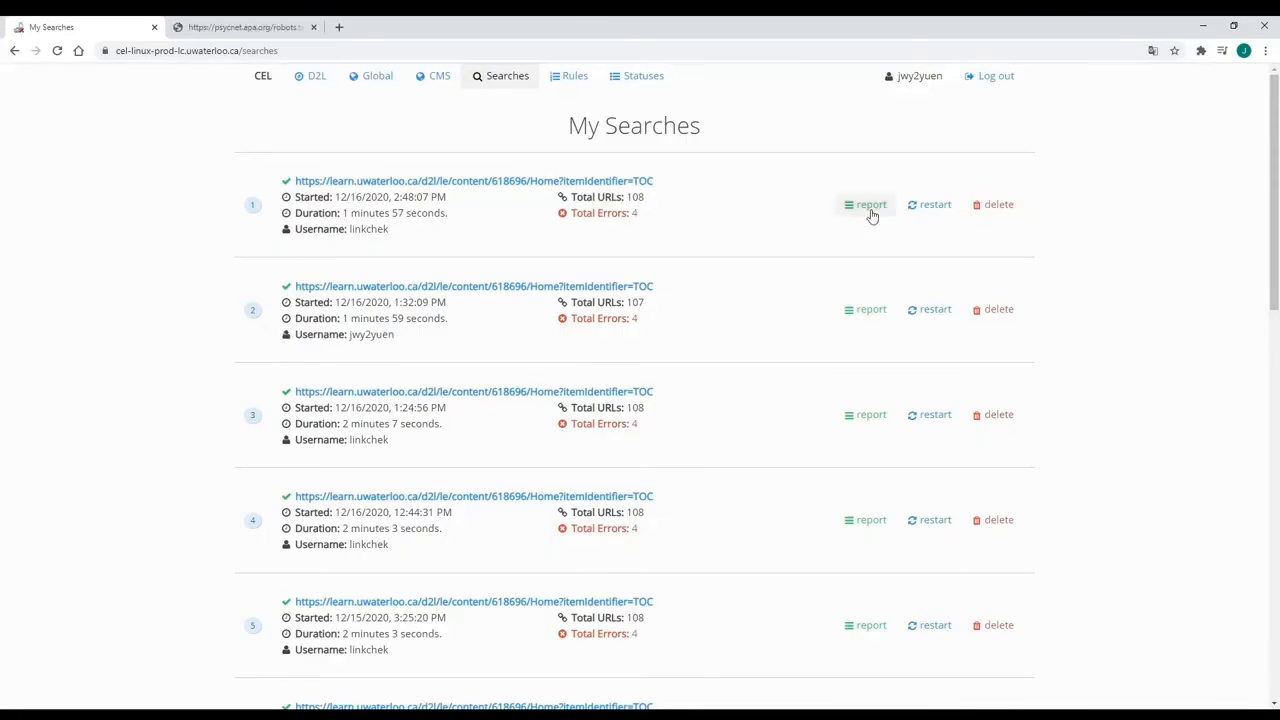
click(864, 204)
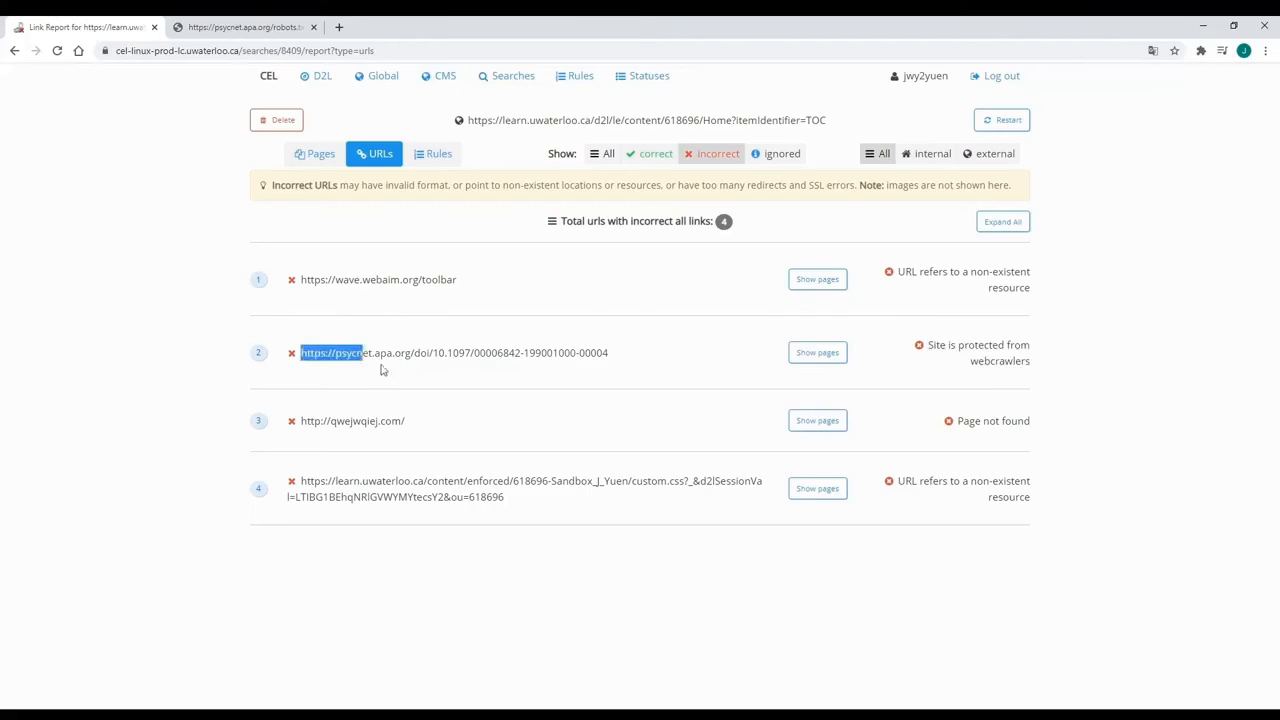
View psycnet.apa.org's robots.txt disallowing all crawlers, then return to the Link Report.
click(244, 28)
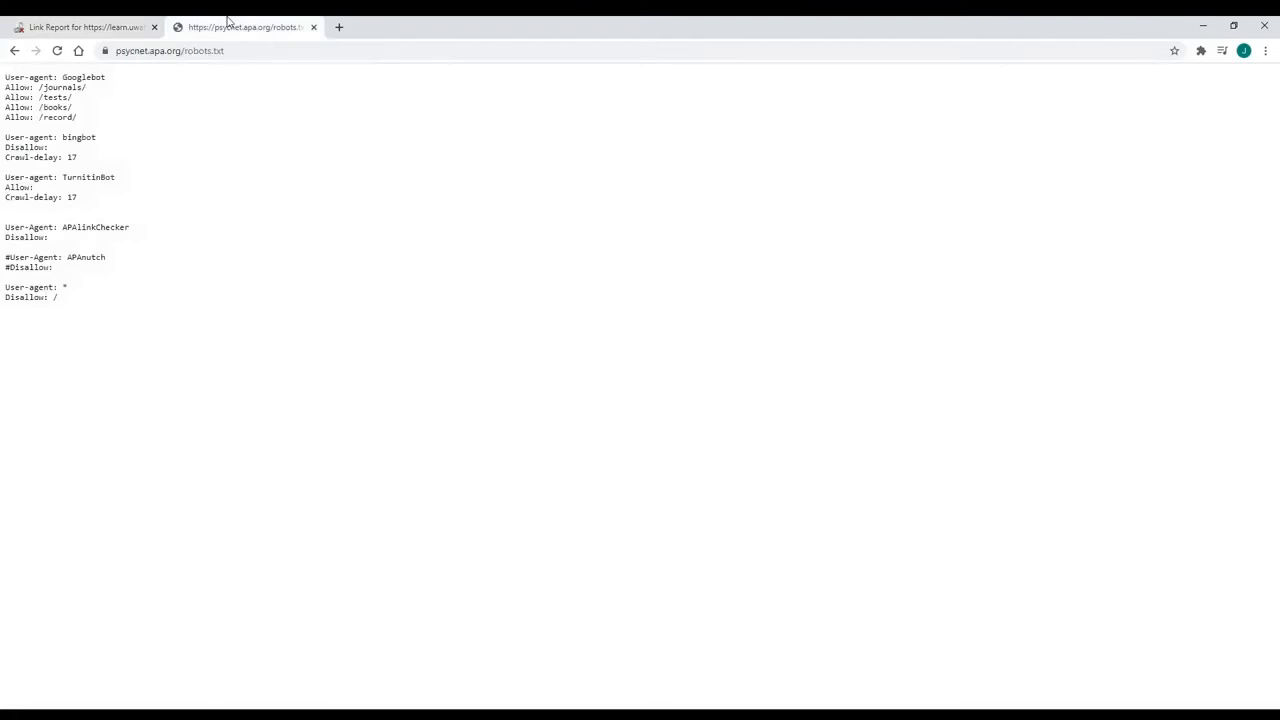
click(170, 50)
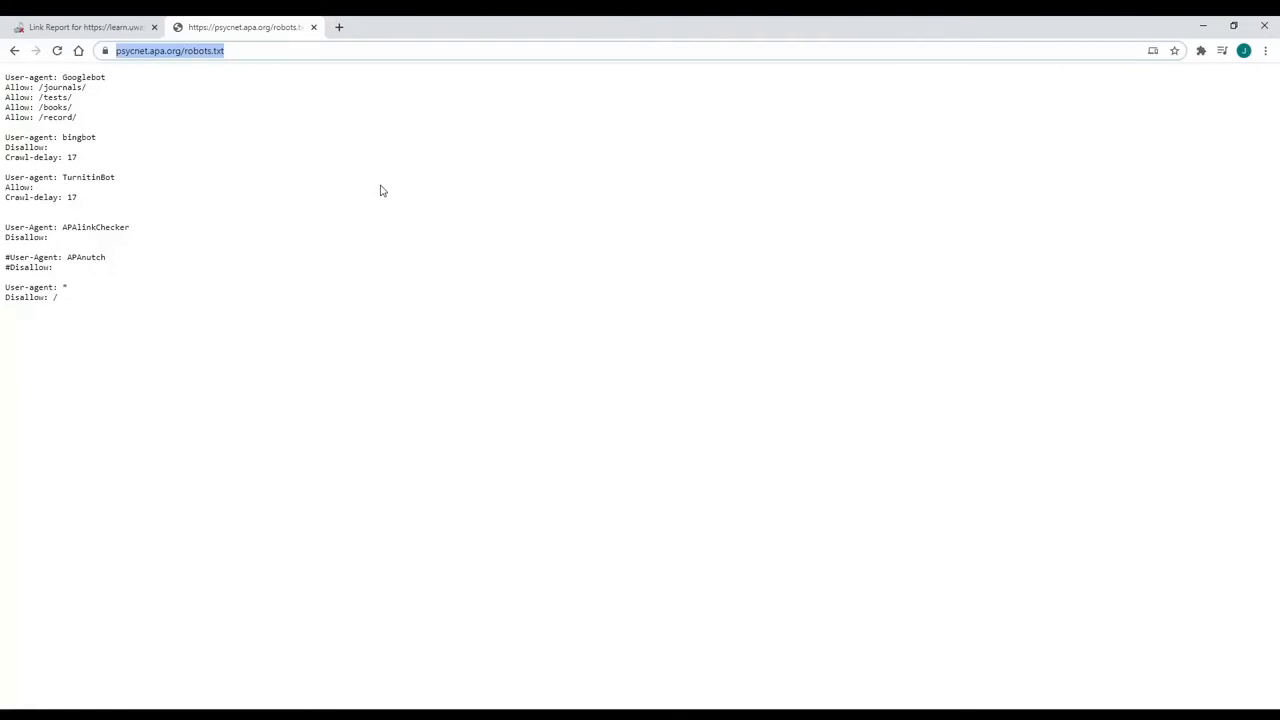
click(84, 28)
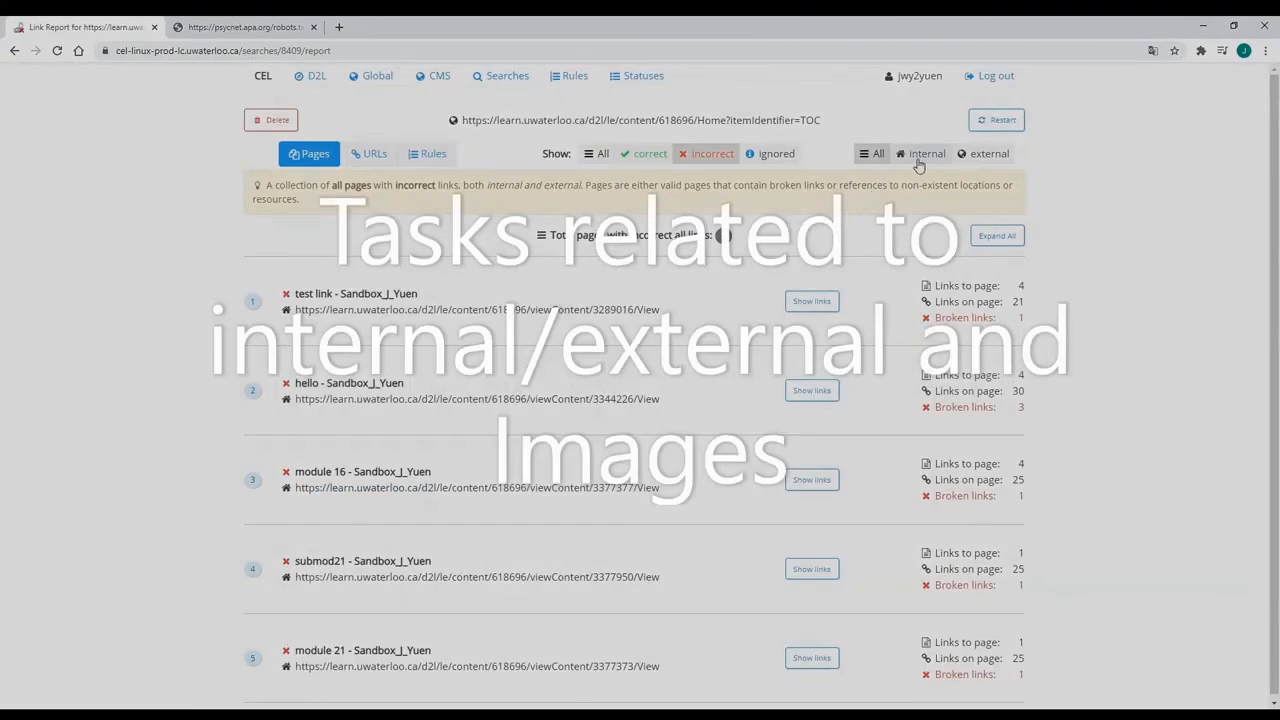
Filter pages and URLs by internal, external and all domains, ending on the pages report.
click(924, 152)
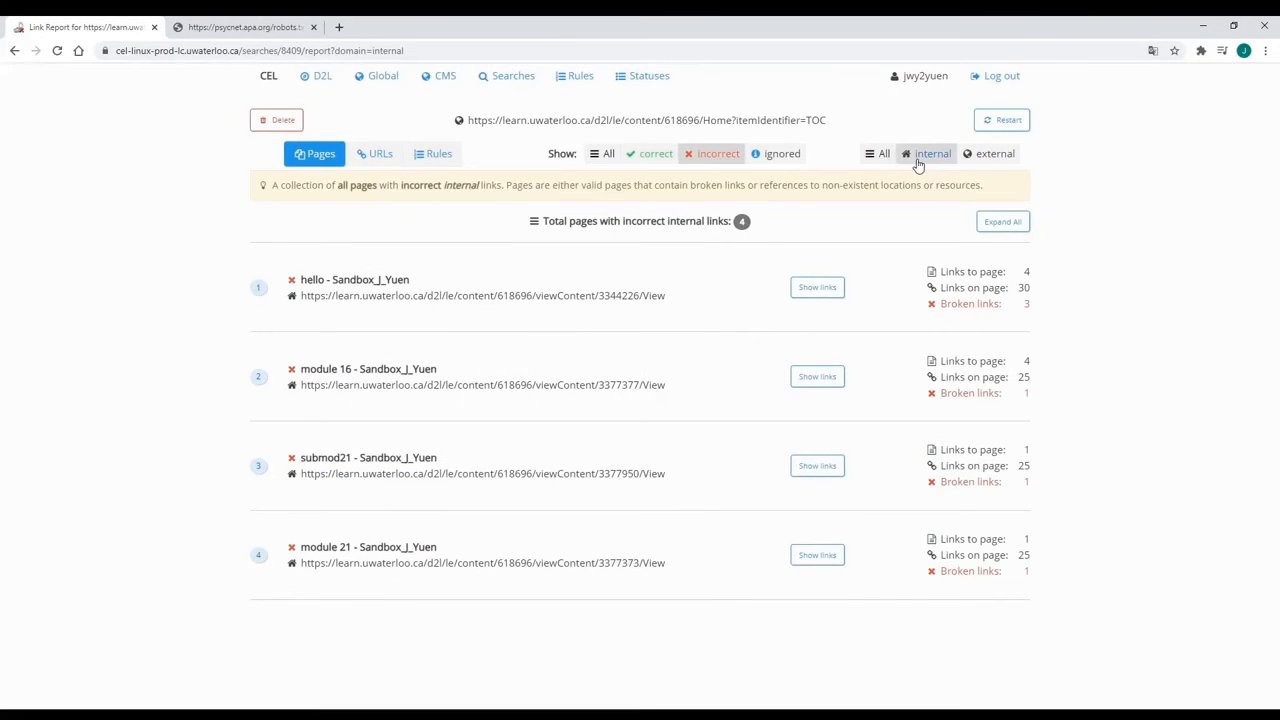
mouse_move(984, 170)
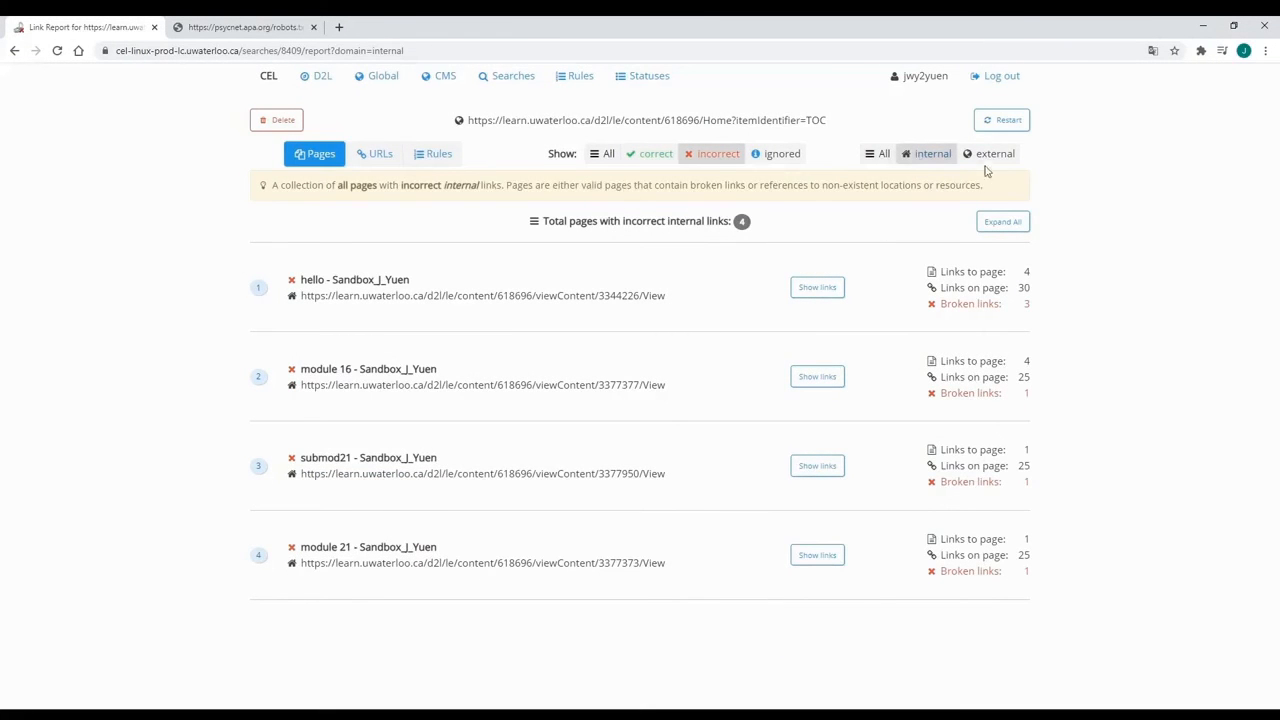
click(994, 152)
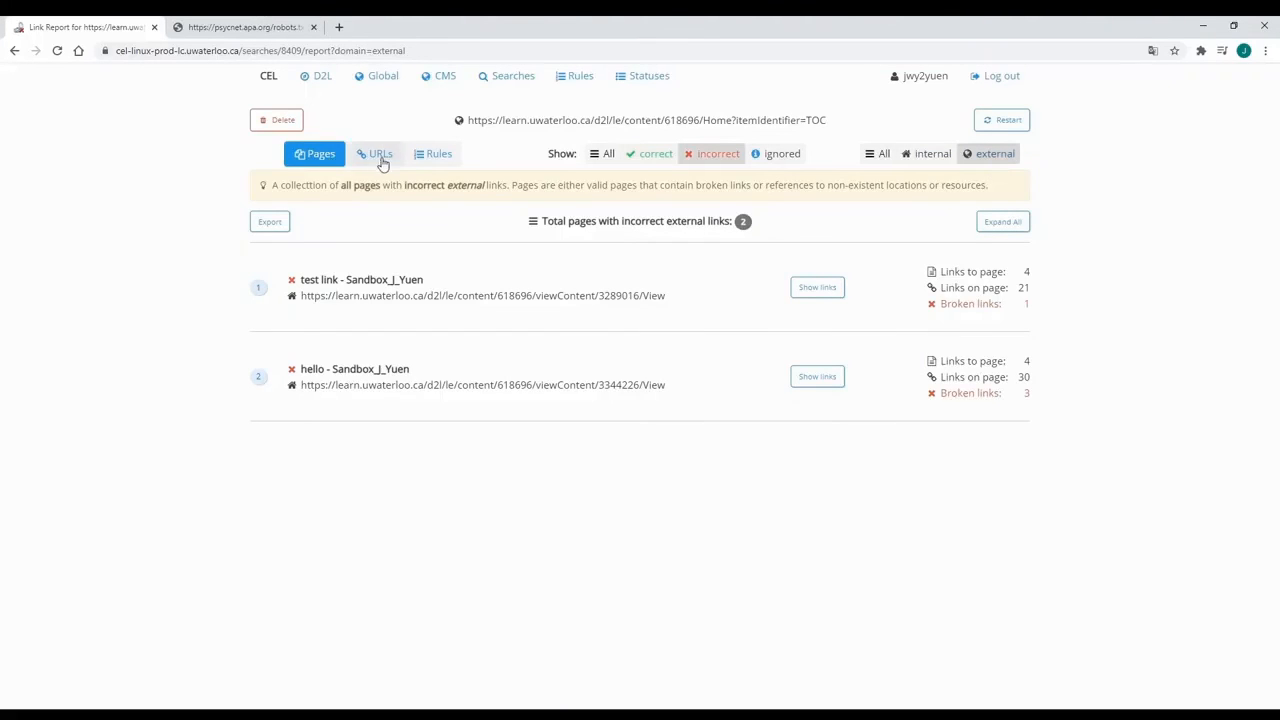
click(380, 152)
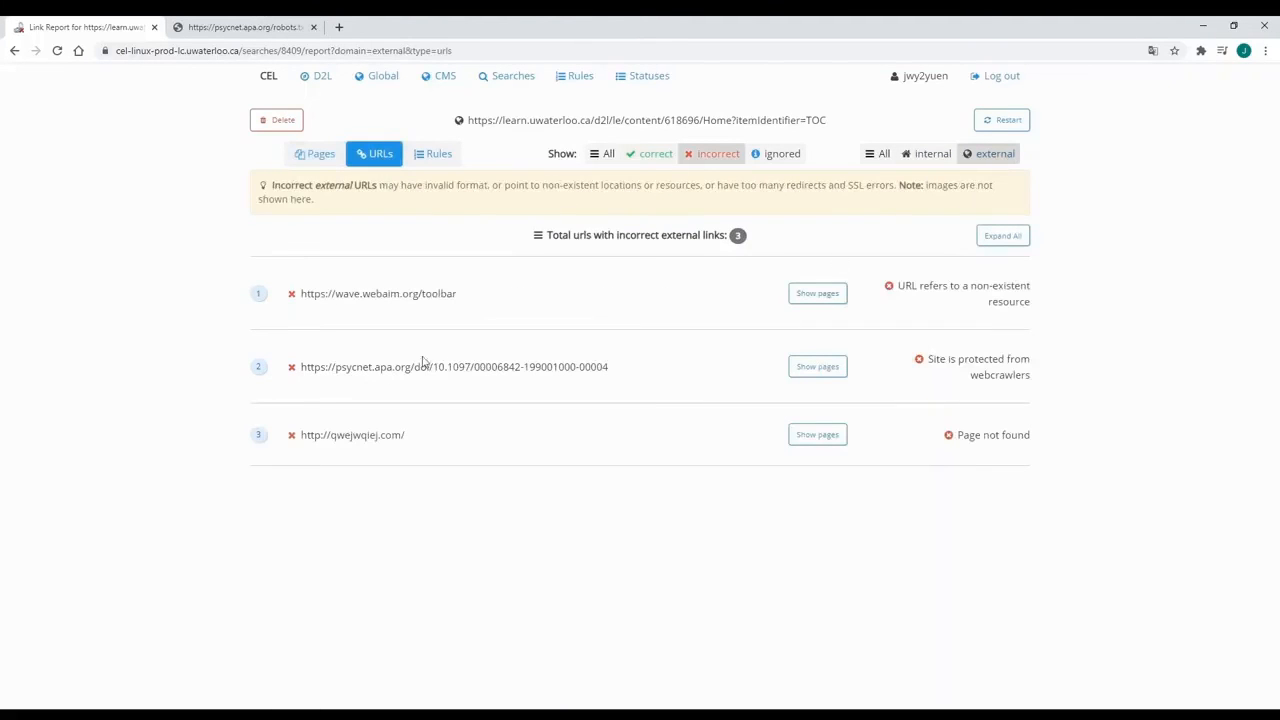
click(932, 152)
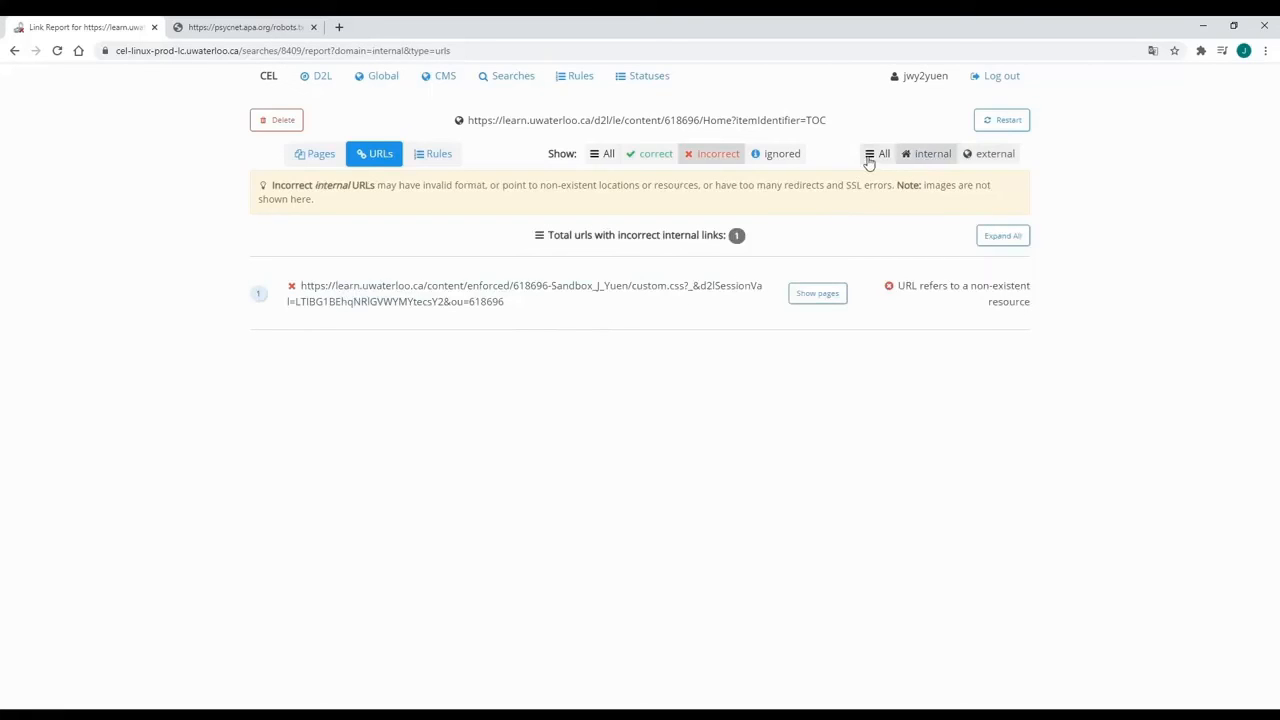
click(878, 152)
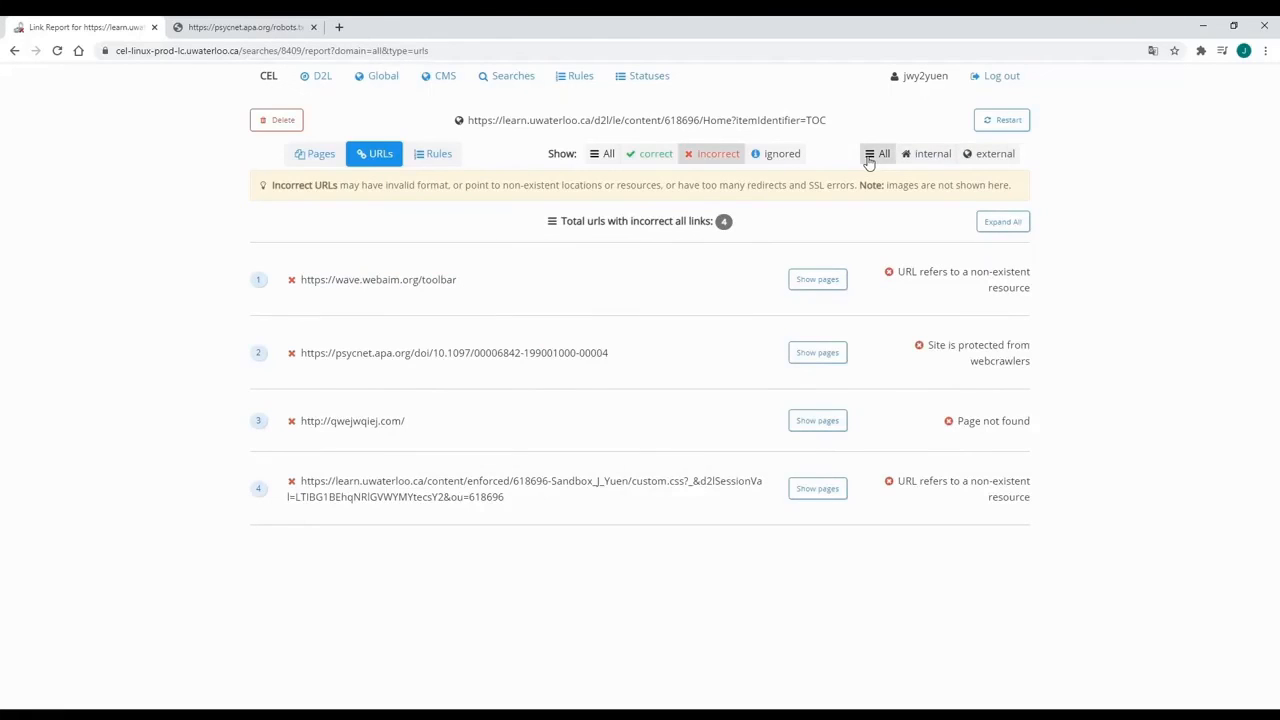
mouse_move(506, 220)
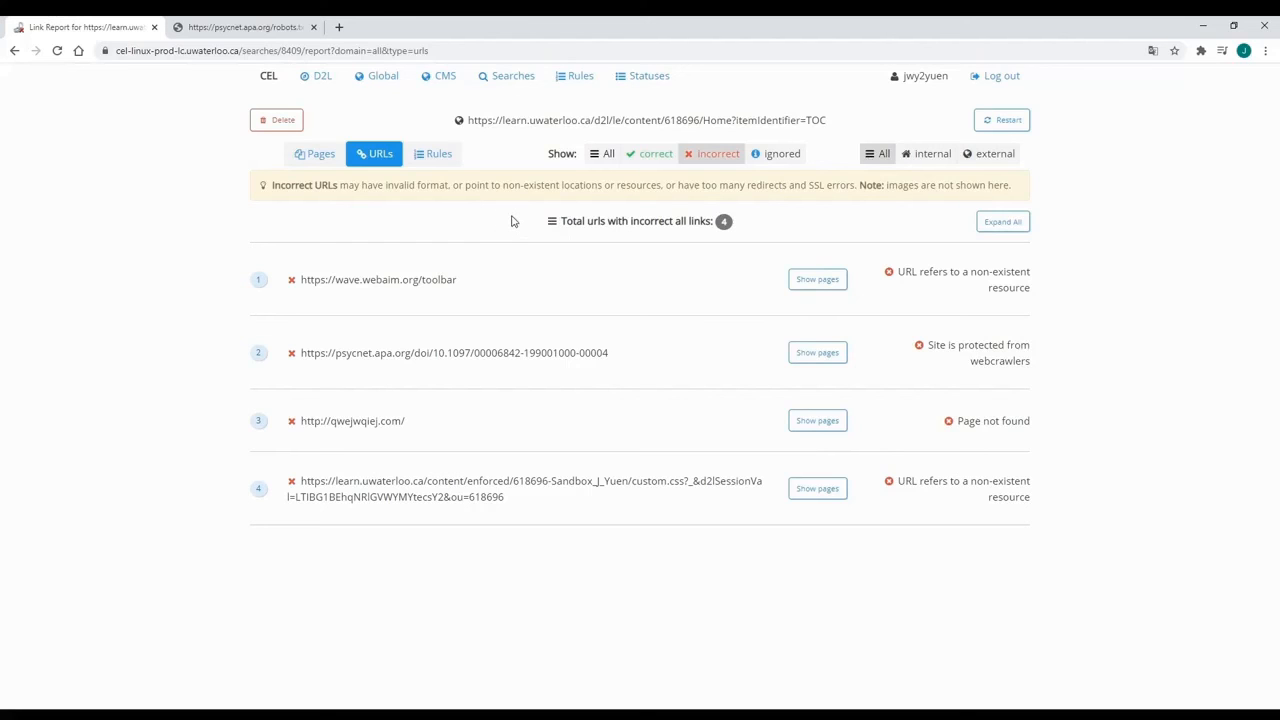
click(314, 152)
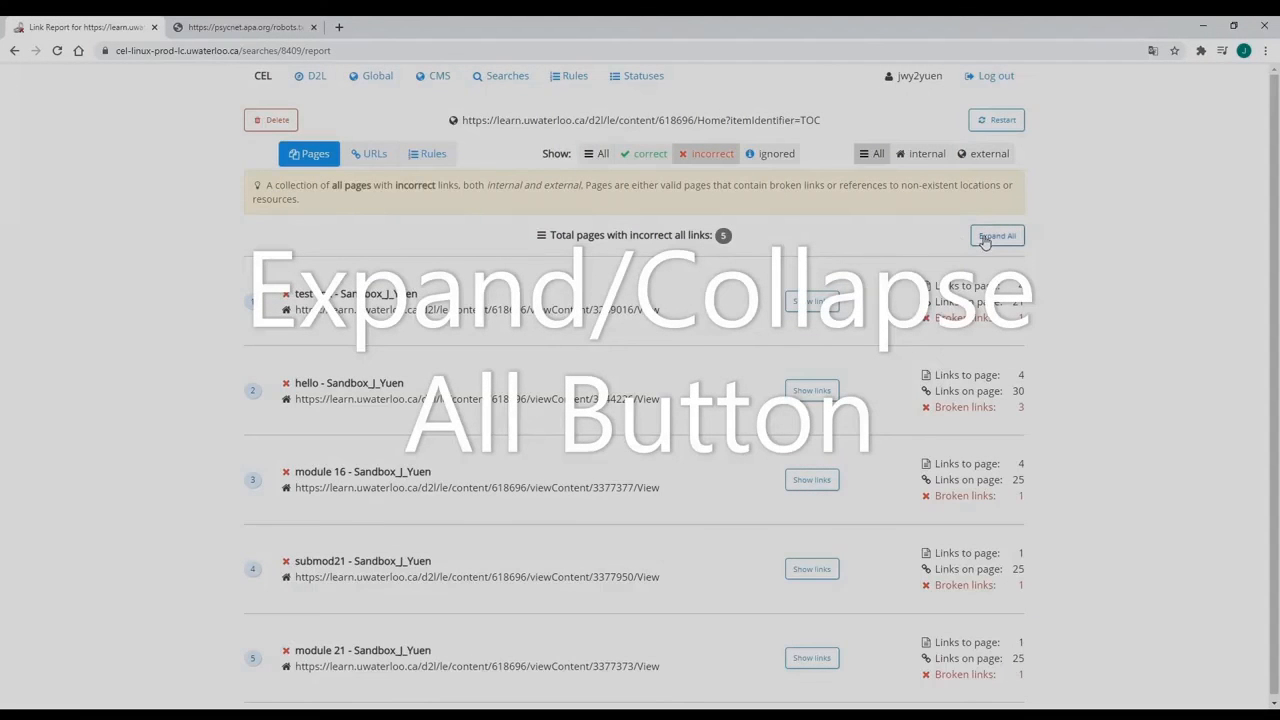
Expand all pages and all URLs, show all statuses, then collapse all URL entries.
click(996, 236)
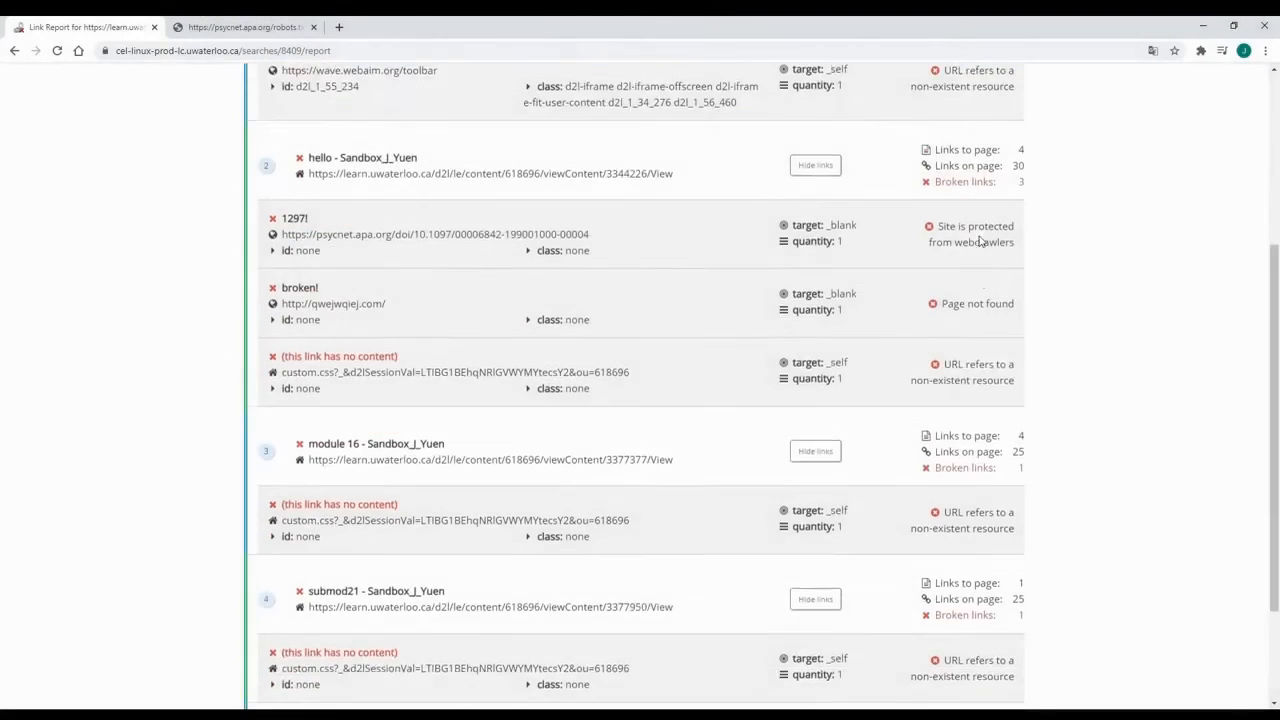
scroll(down, 3)
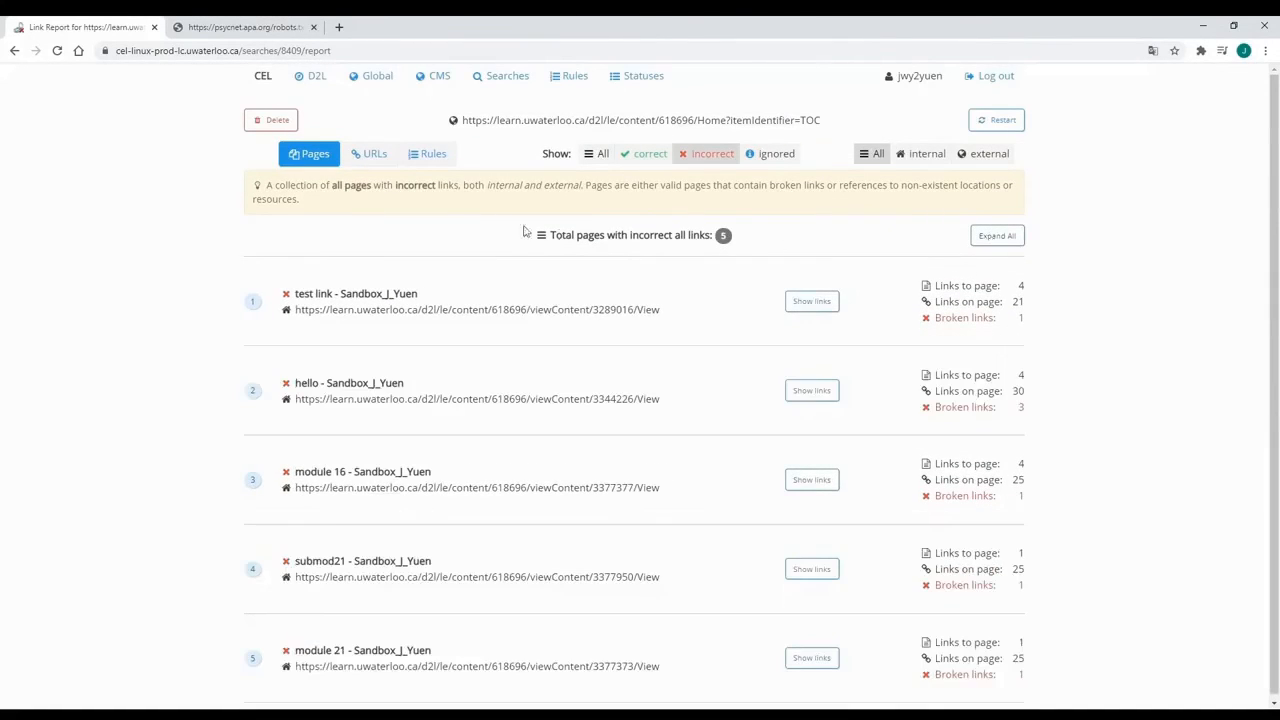
click(374, 152)
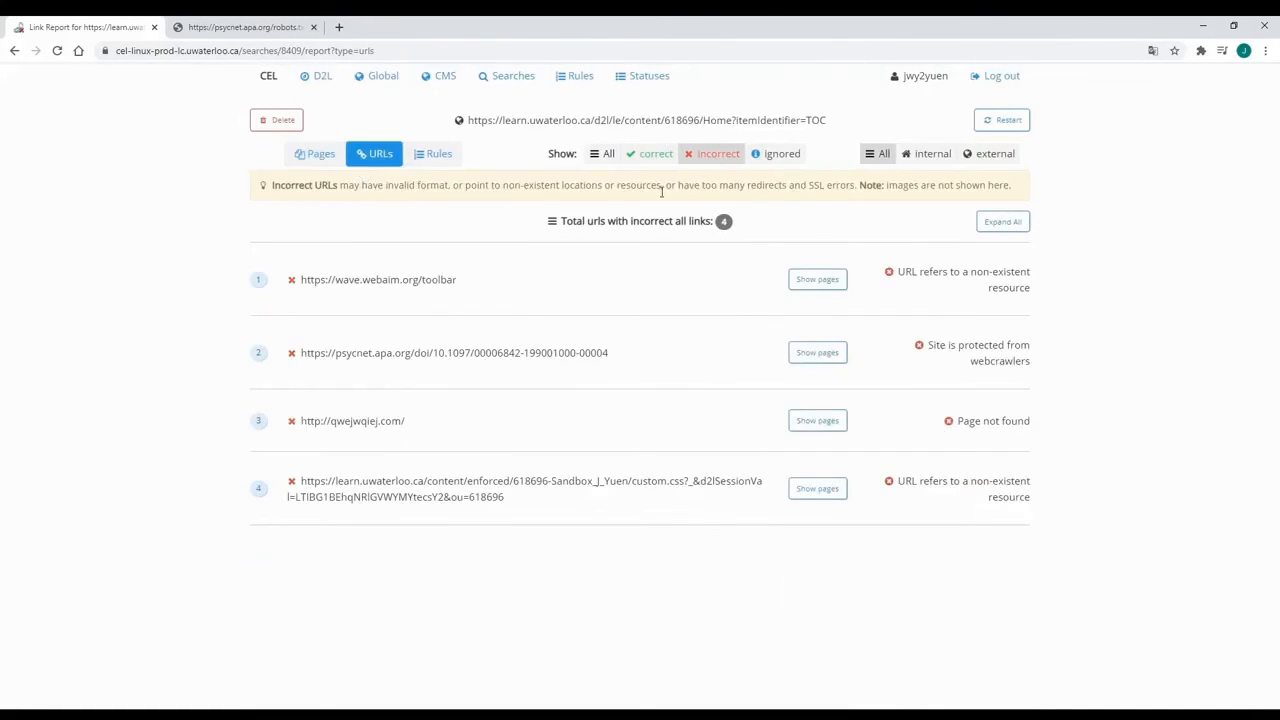
click(1004, 220)
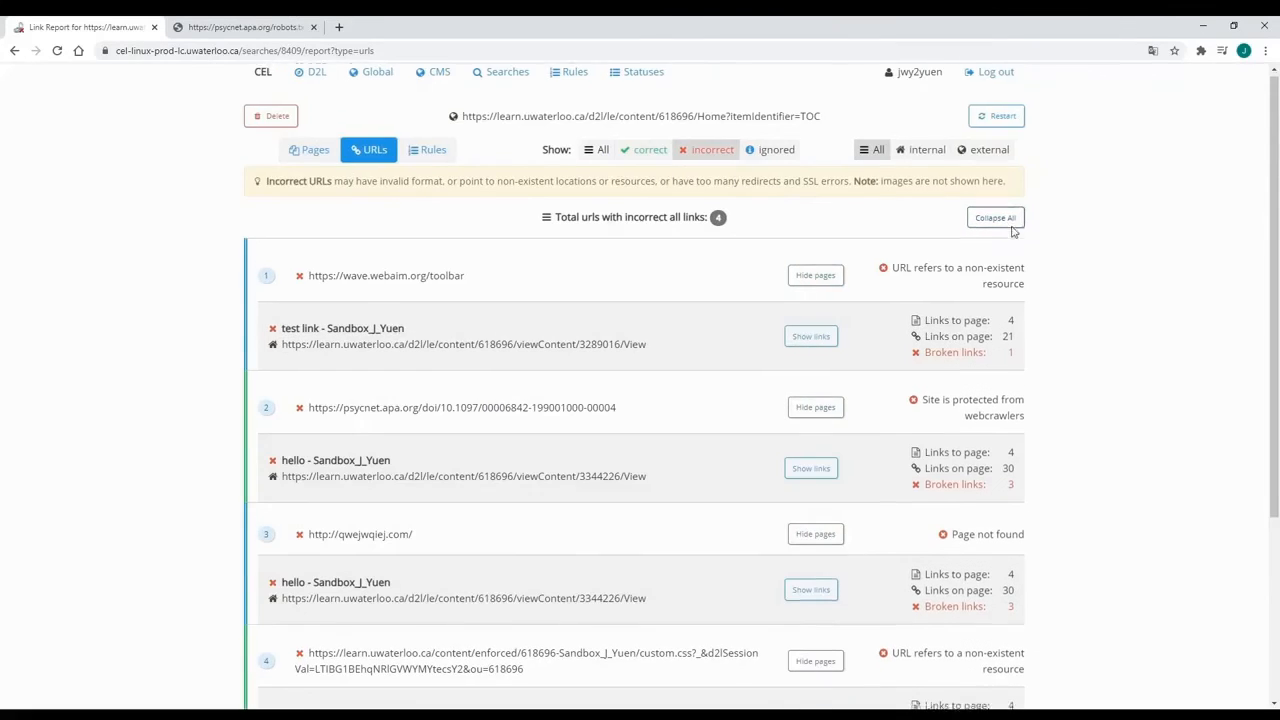
scroll(down, 3)
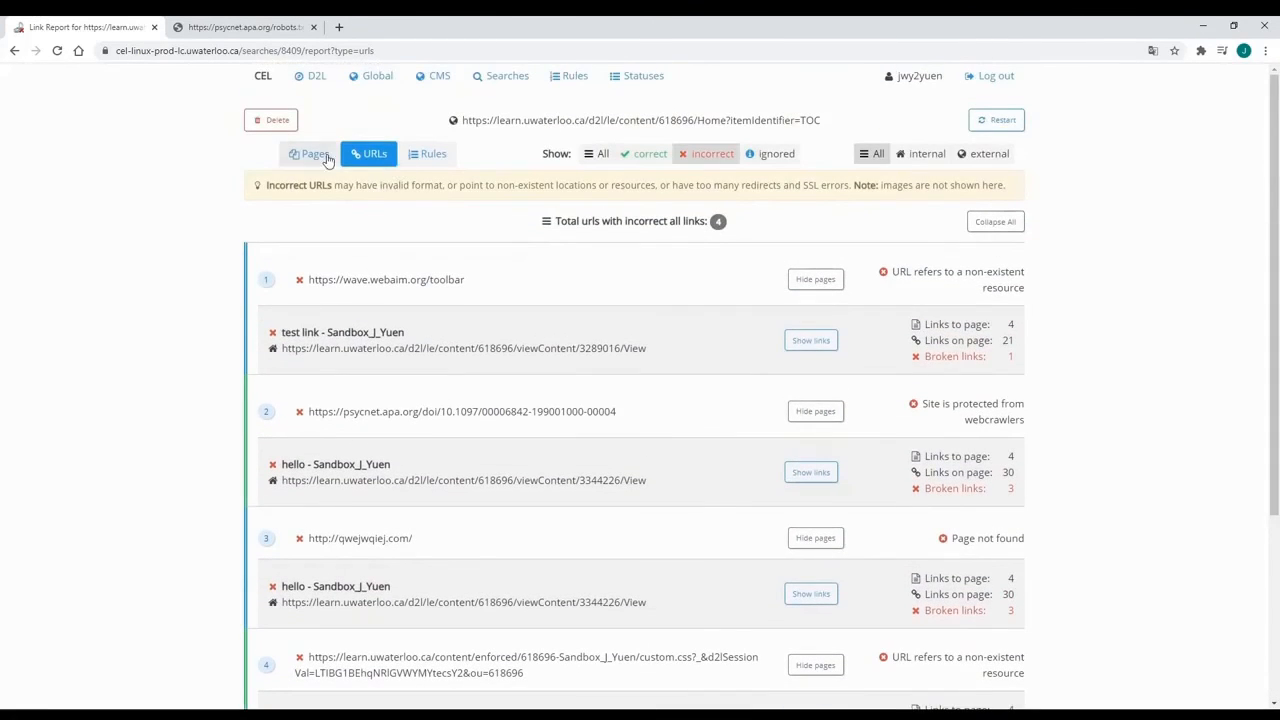
click(604, 152)
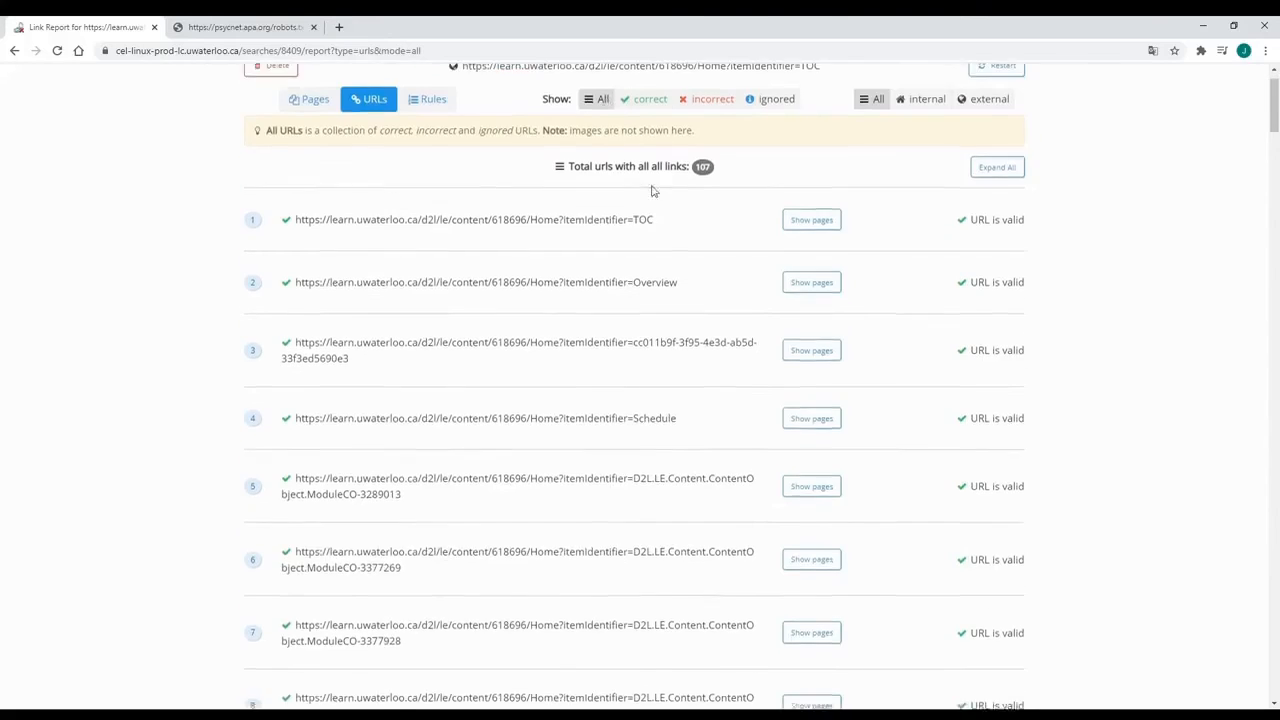
click(996, 168)
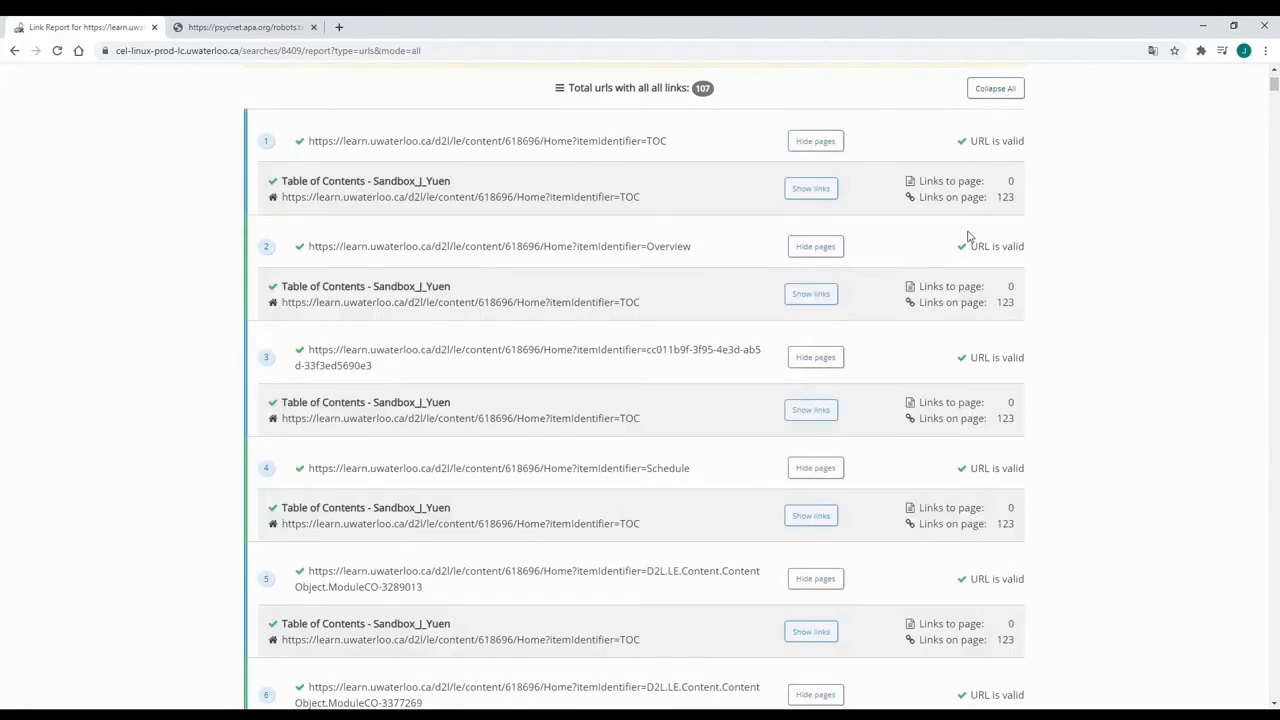
scroll(down, 3)
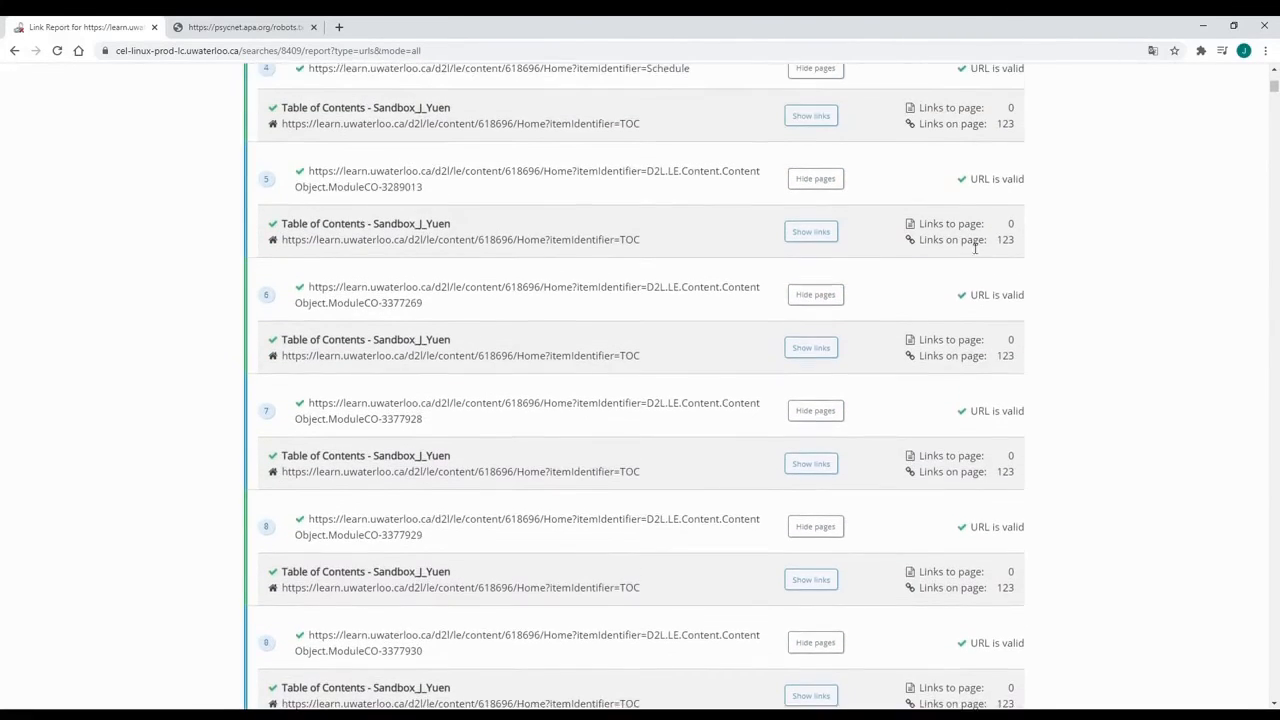
scroll(up, 3)
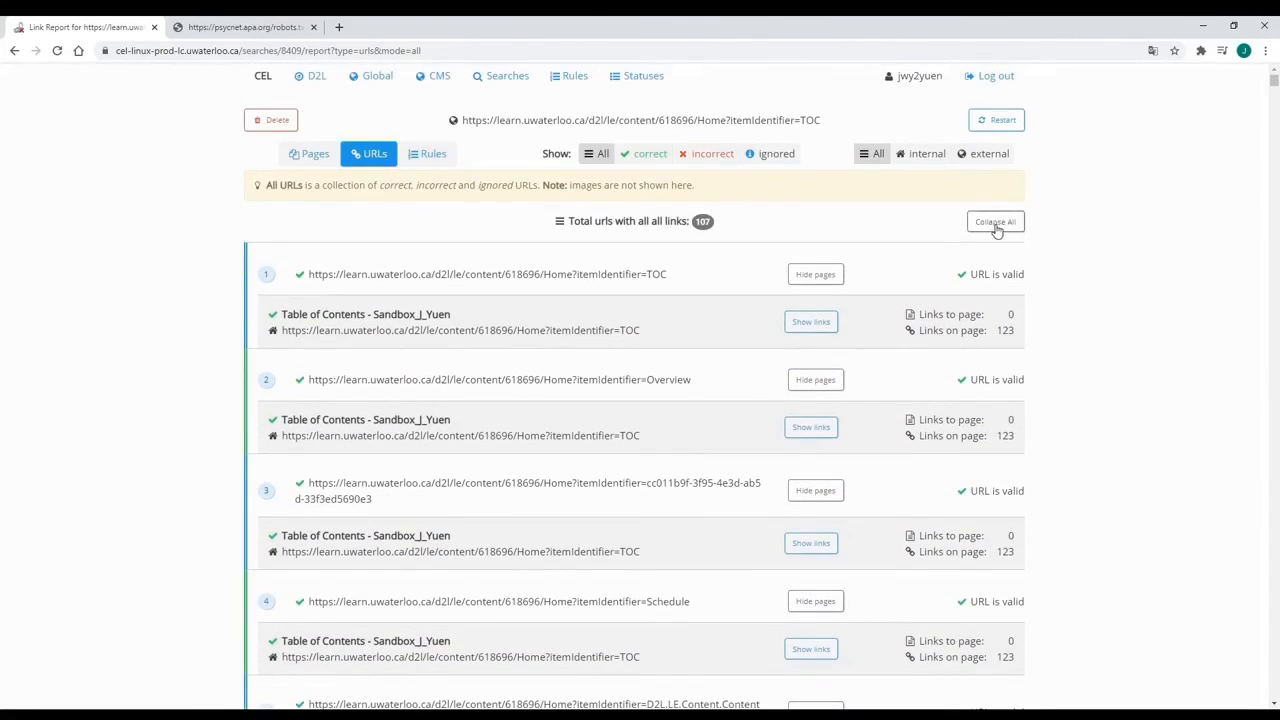
click(996, 220)
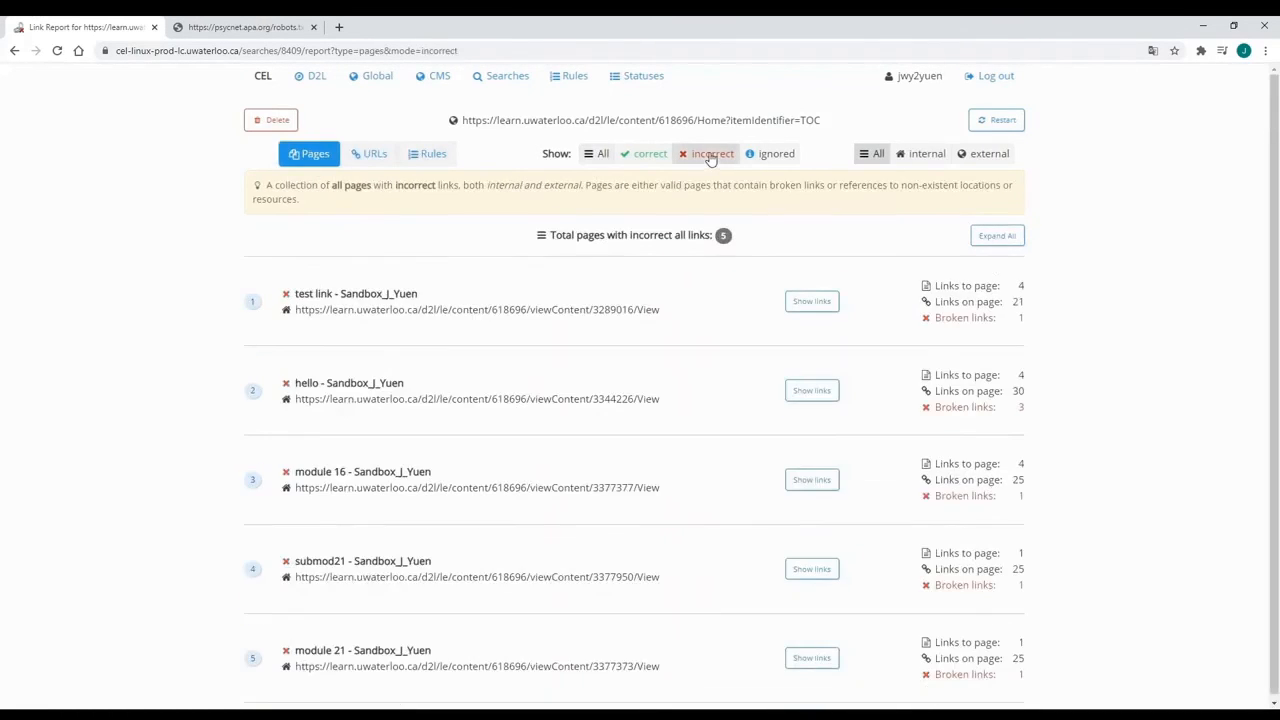
Expand all pages again and hide the links under the test link and hello pages.
click(996, 236)
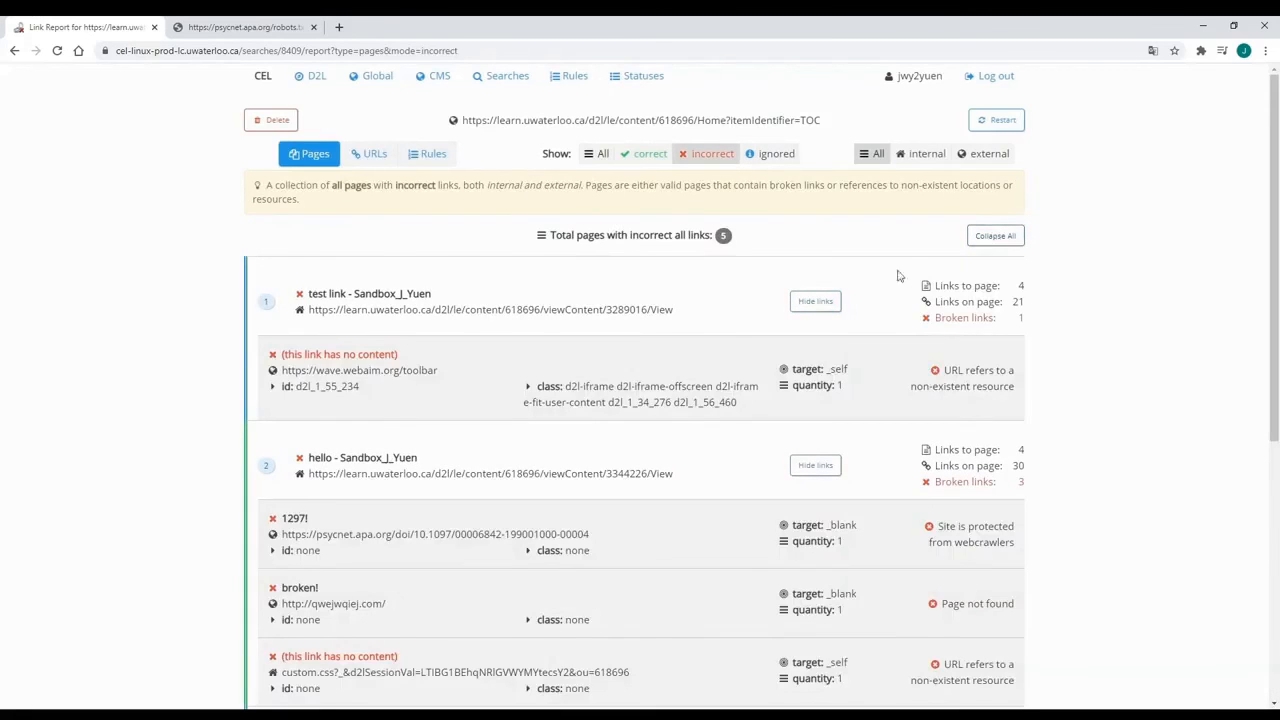
click(816, 300)
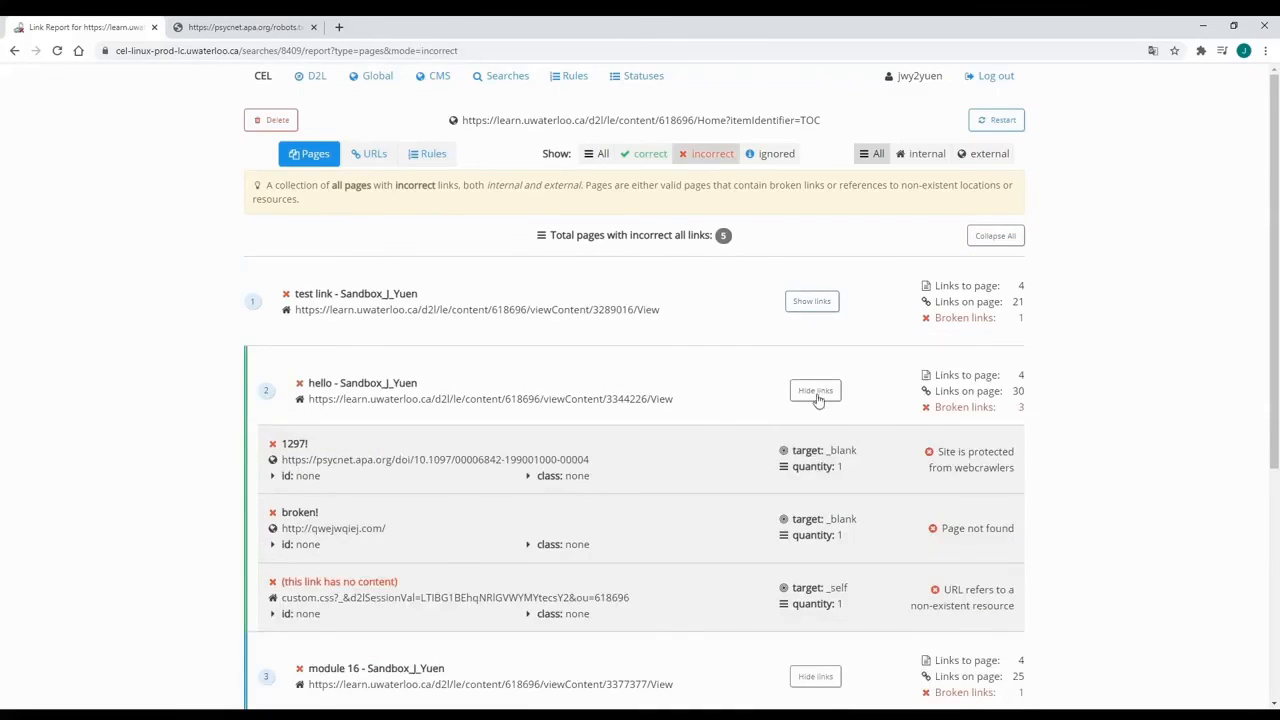
click(816, 390)
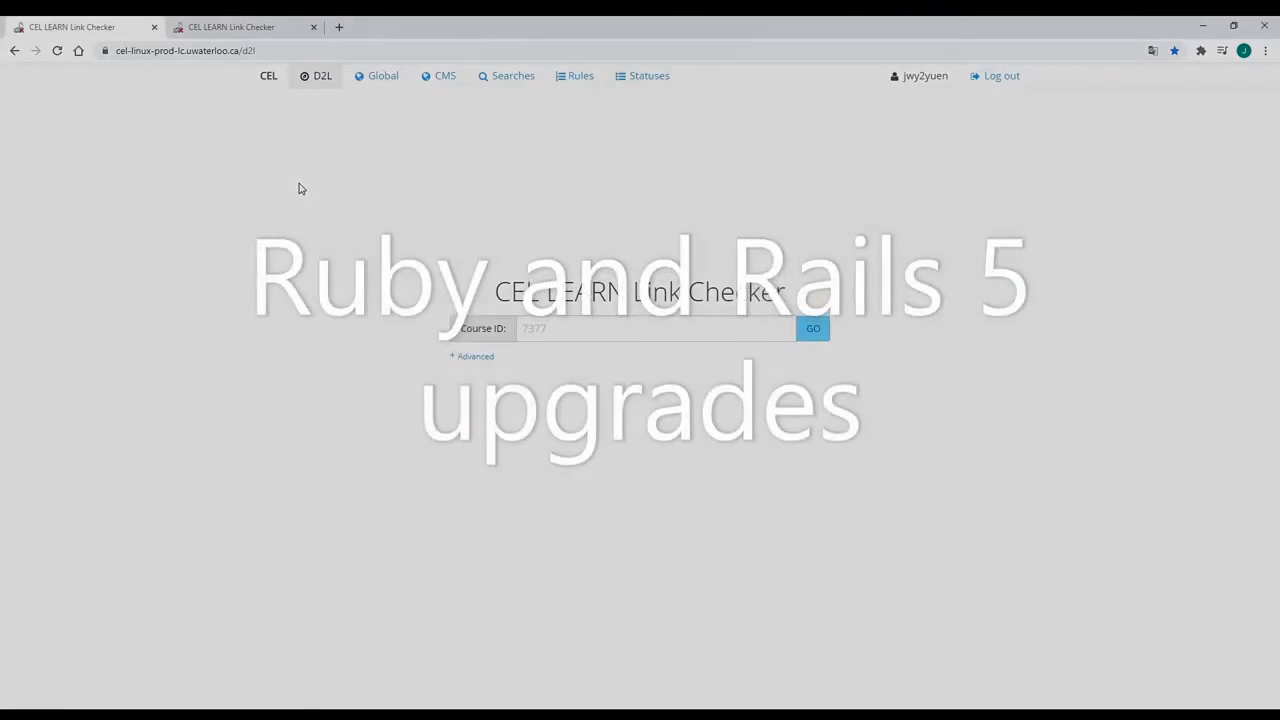
mouse_move(184, 240)
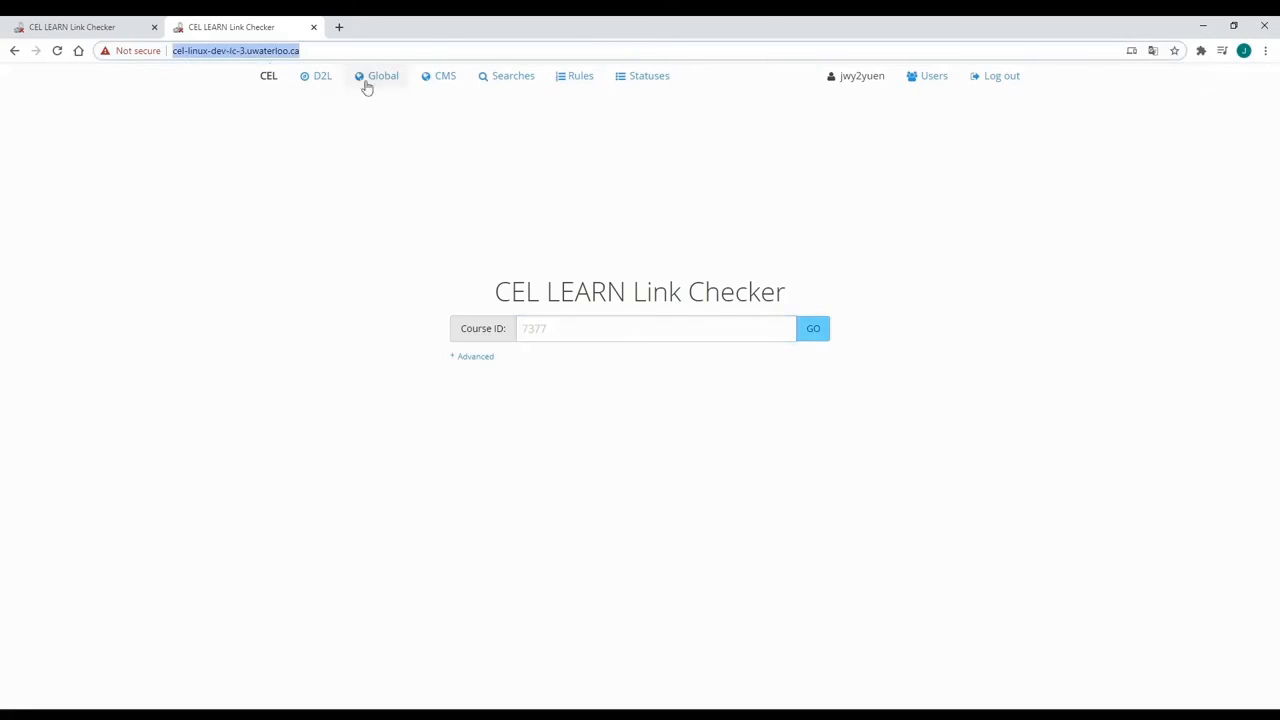
mouse_move(348, 262)
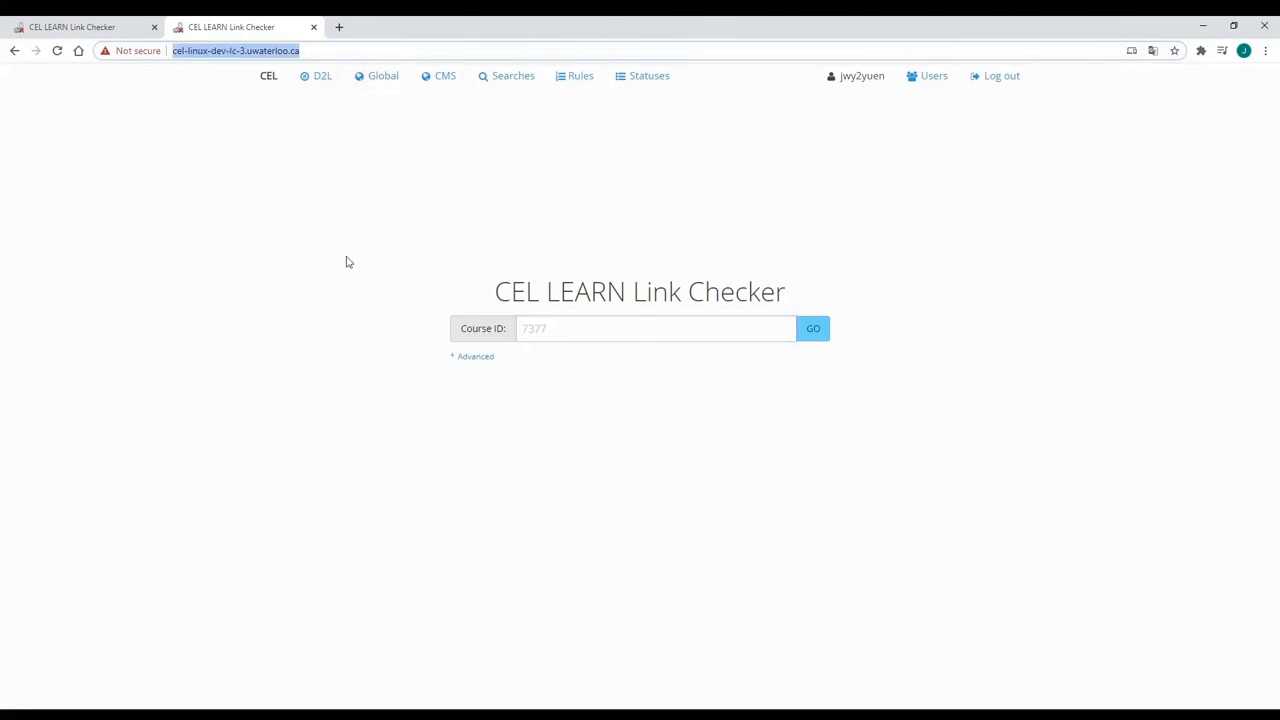